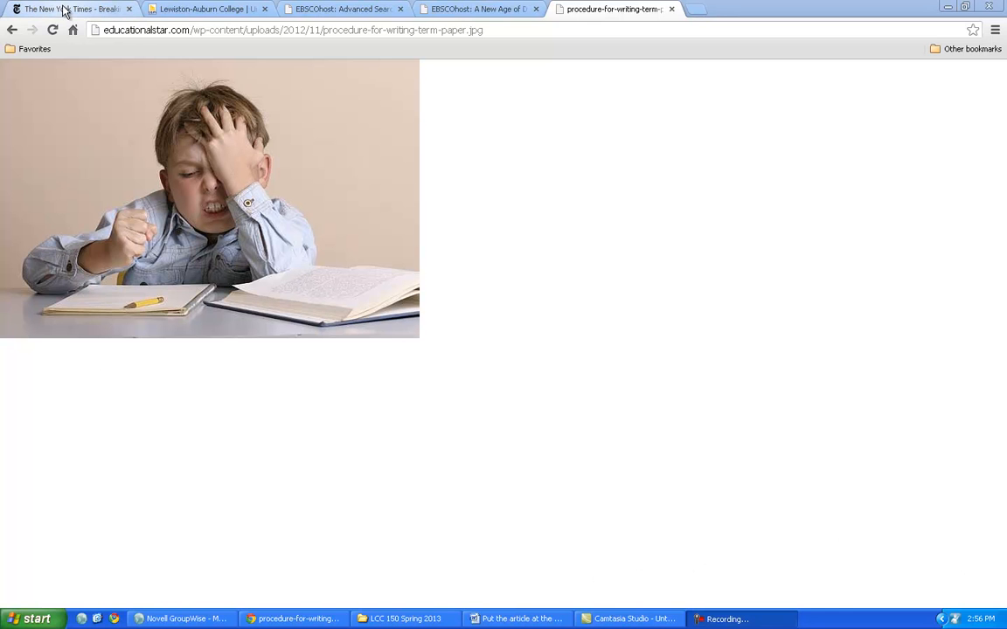
- From the NYT home page, reach the Health section's 'Ask Well: Exercises for Shoulder Pain' article
click(66, 9)
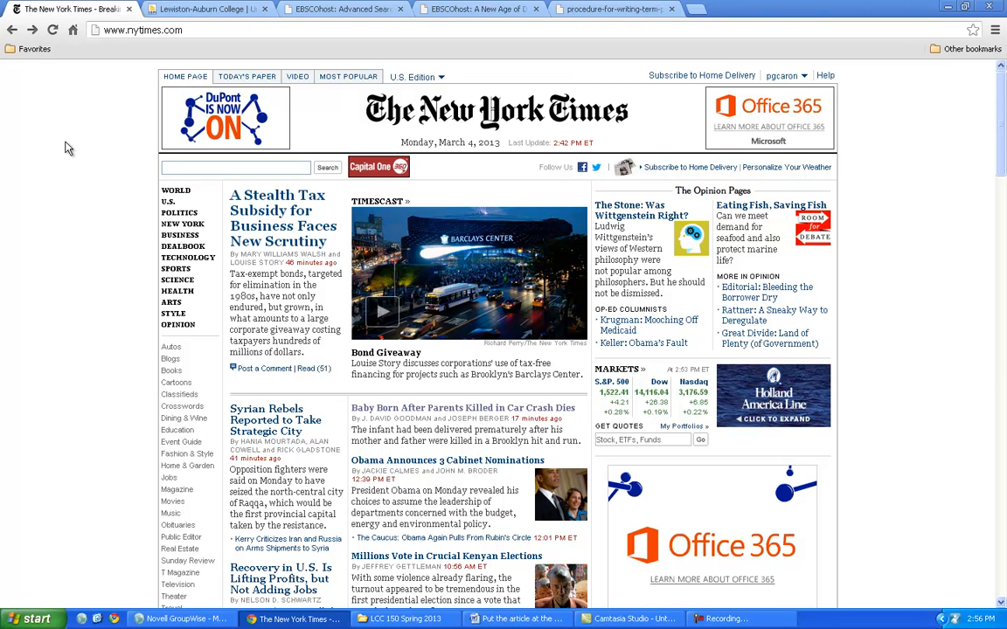
mouse_move(178, 294)
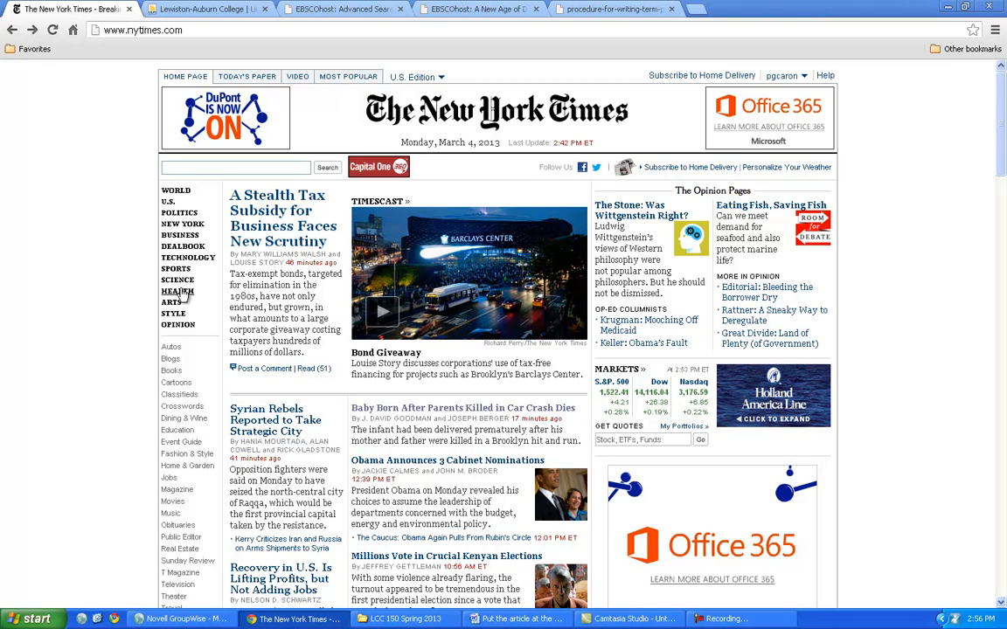
click(178, 290)
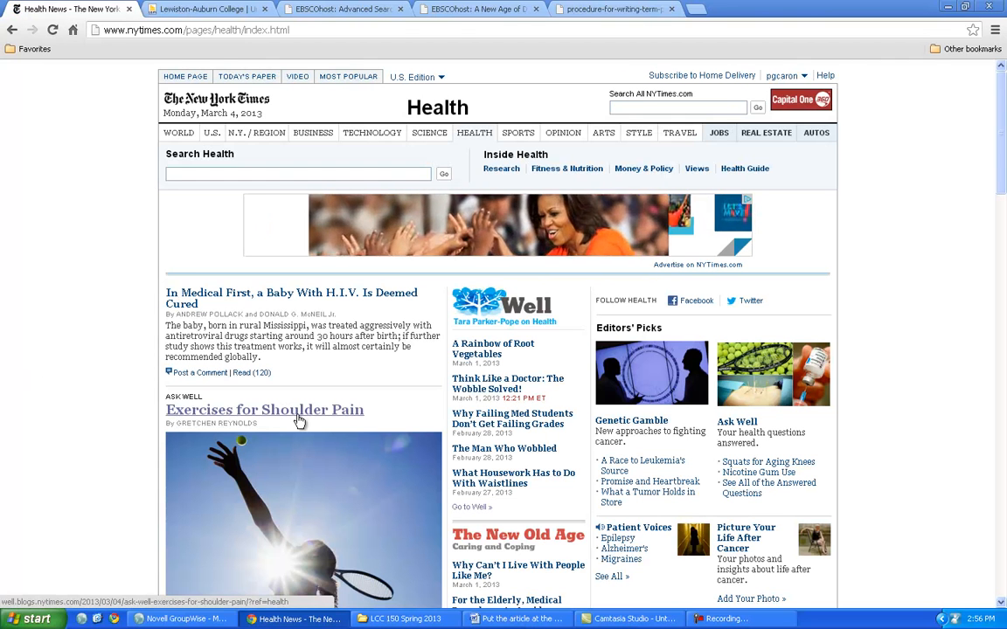
click(264, 409)
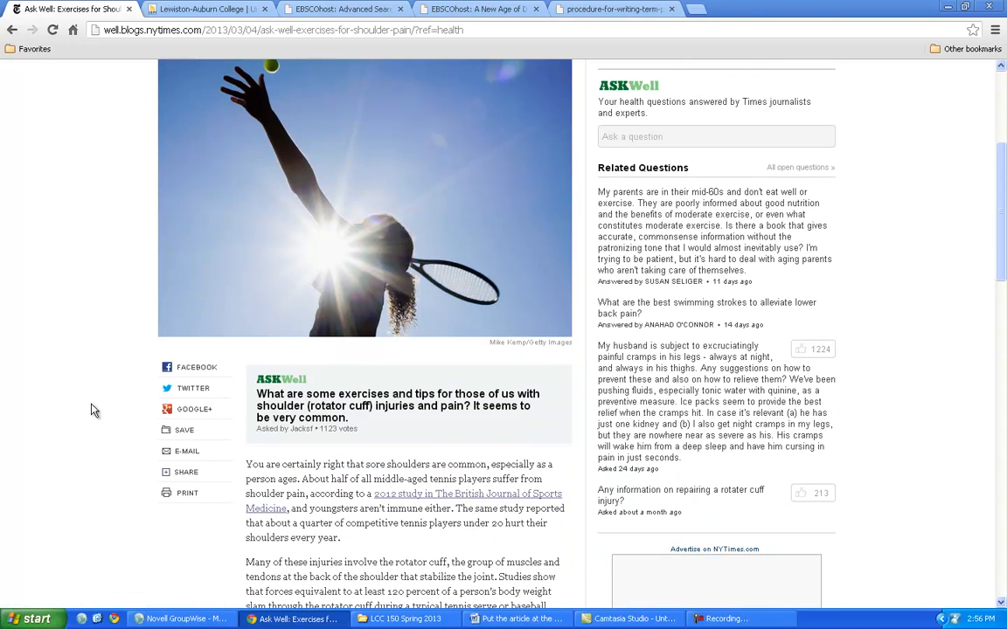
- Skim the shoulder-pain article to locate the British Journal of Sports Medicine citation
scroll(down, 3)
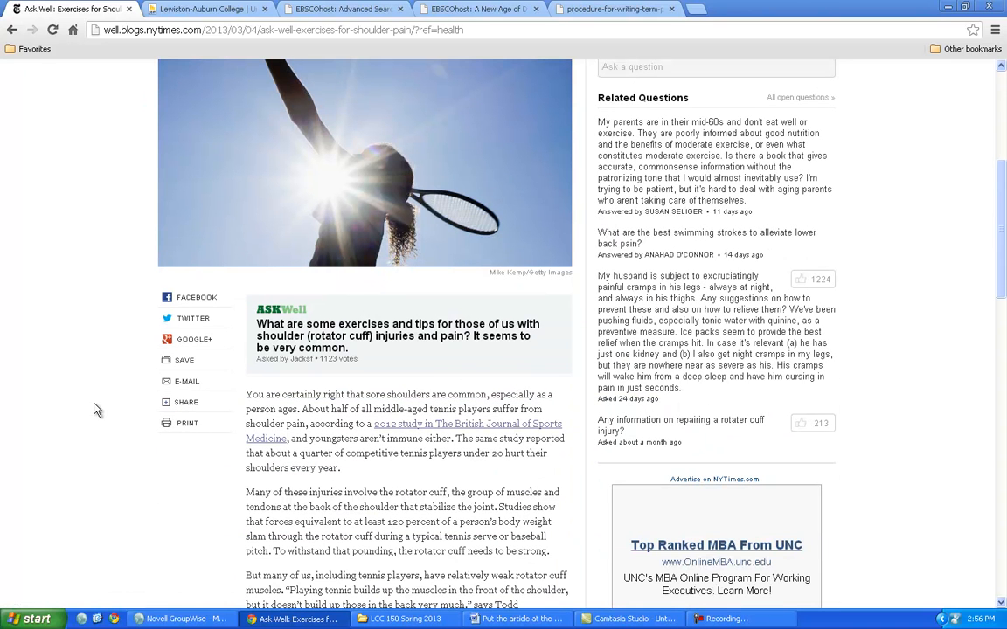
scroll(down, 3)
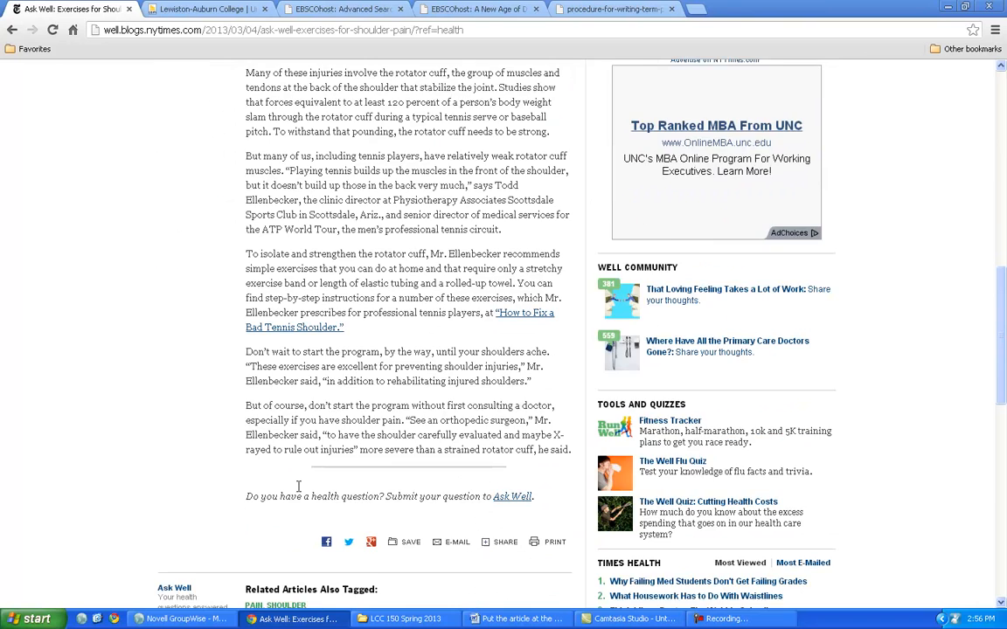
scroll(up, 3)
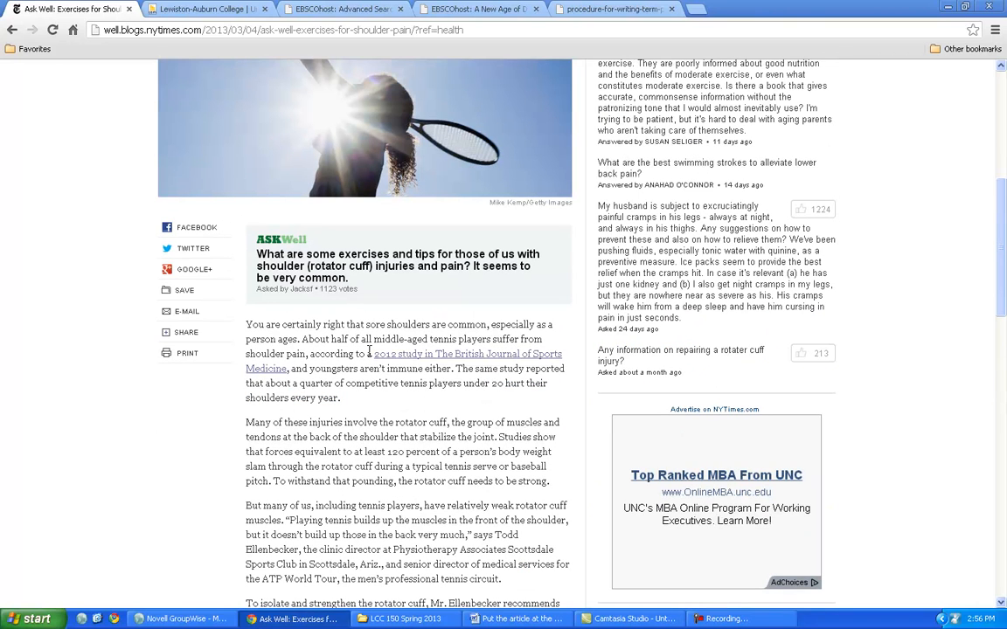
mouse_move(490, 360)
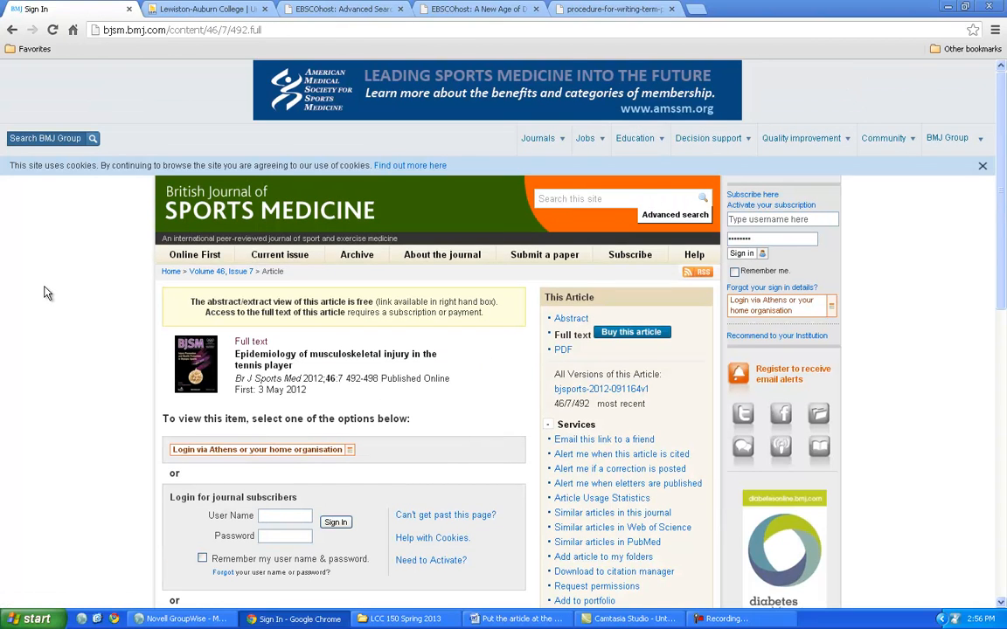
- Scroll back down the Times shoulder-pain article after returning from the BJSM study
scroll(down, 3)
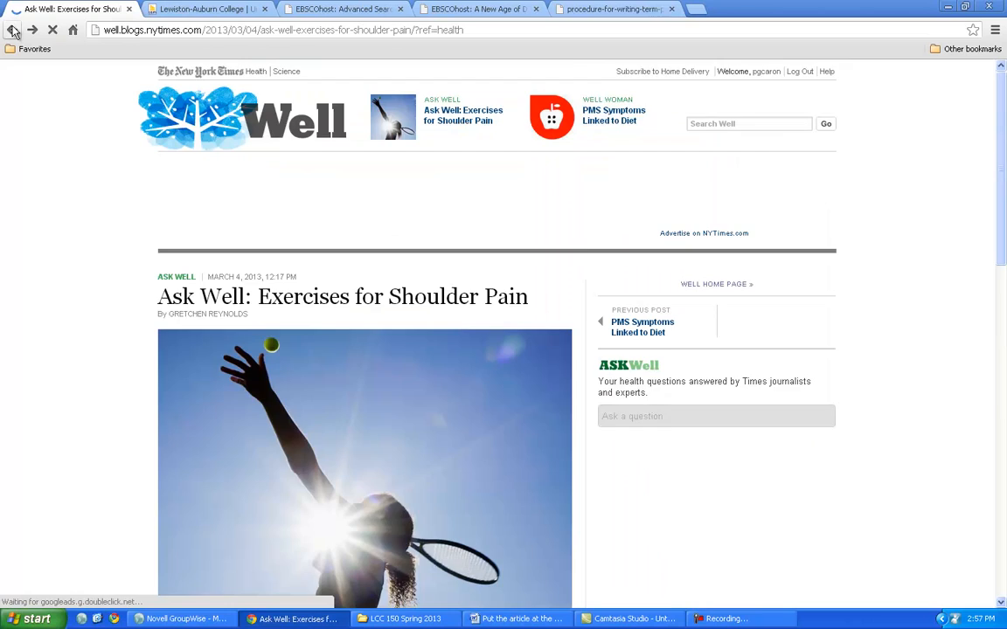
- Read down the diet-and-heart article and follow its New England Journal of Medicine study link
scroll(down, 3)
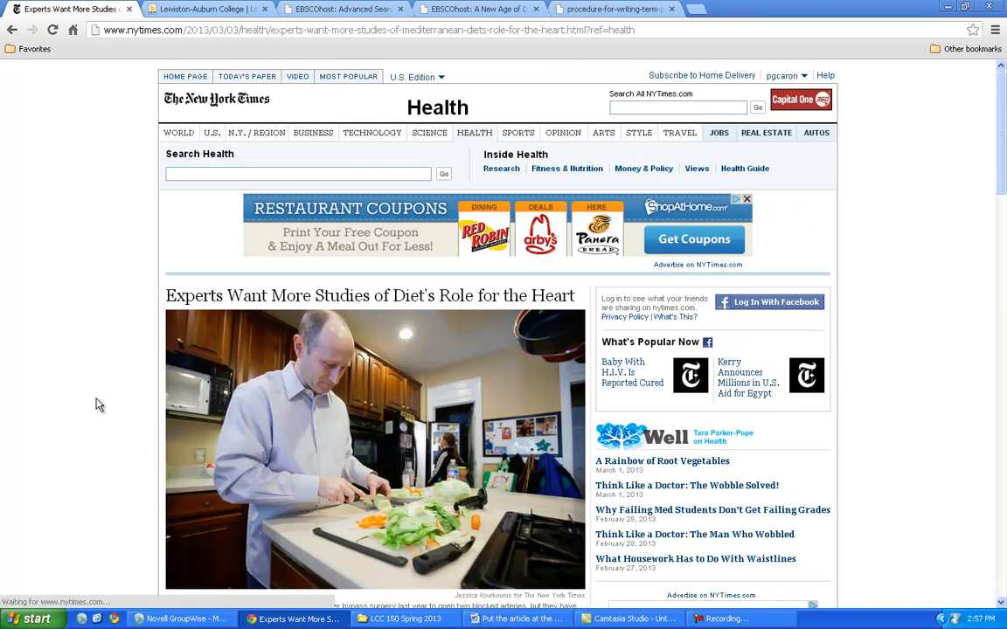
scroll(down, 3)
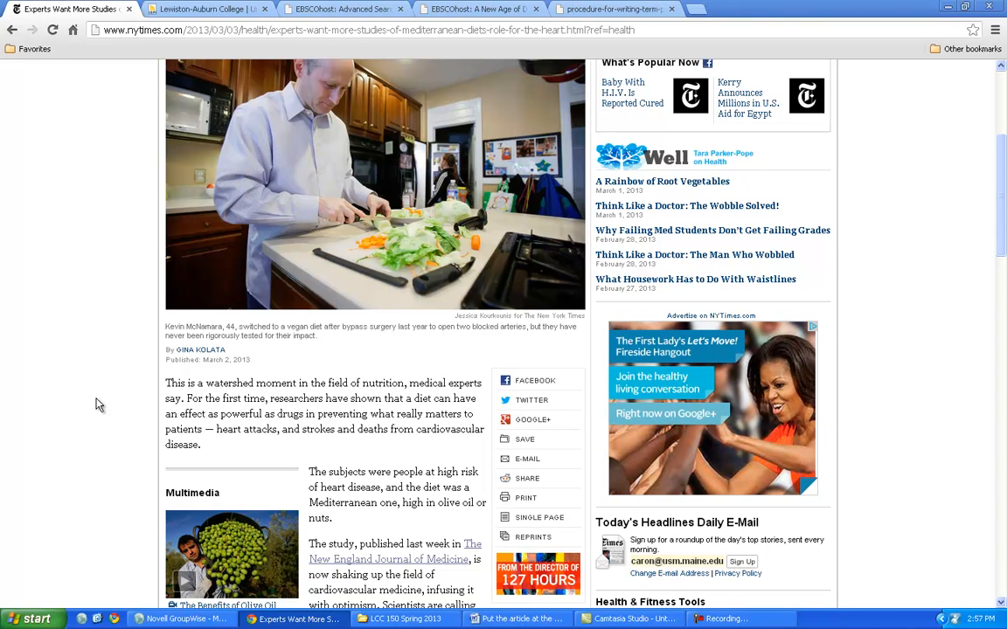
scroll(down, 3)
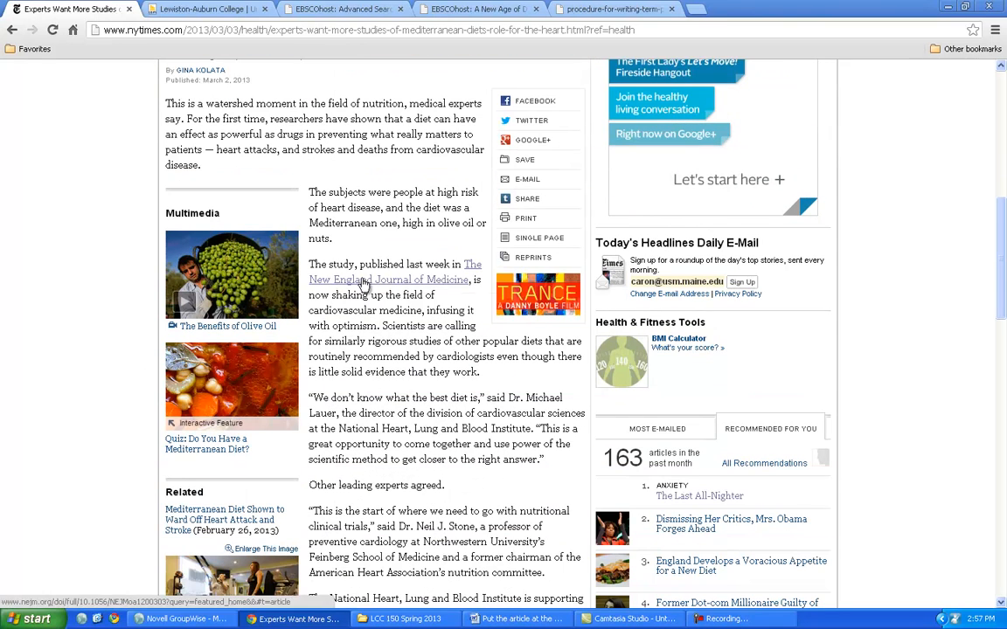
click(388, 279)
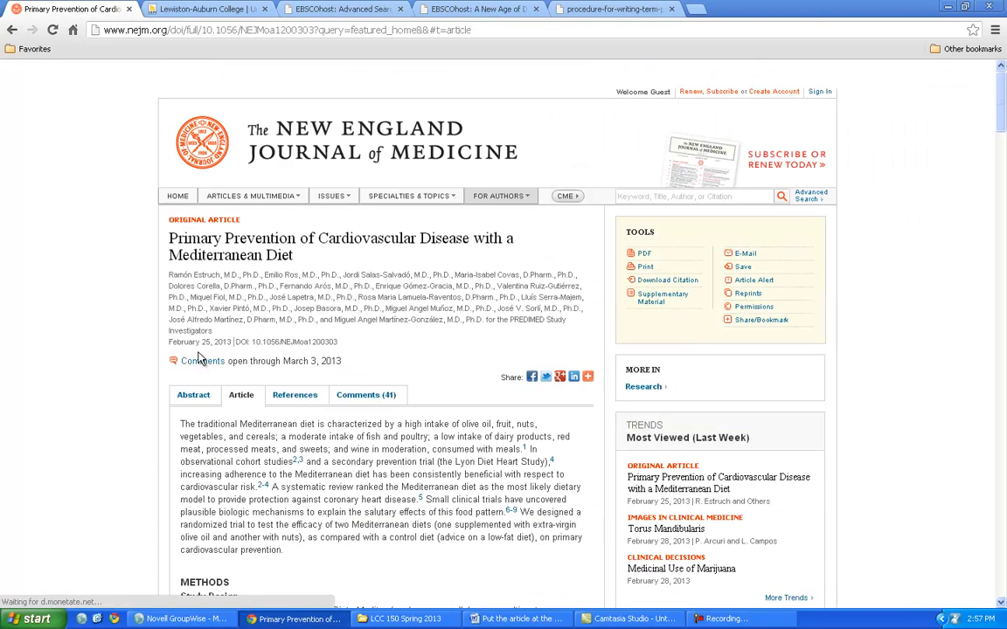
scroll(down, 3)
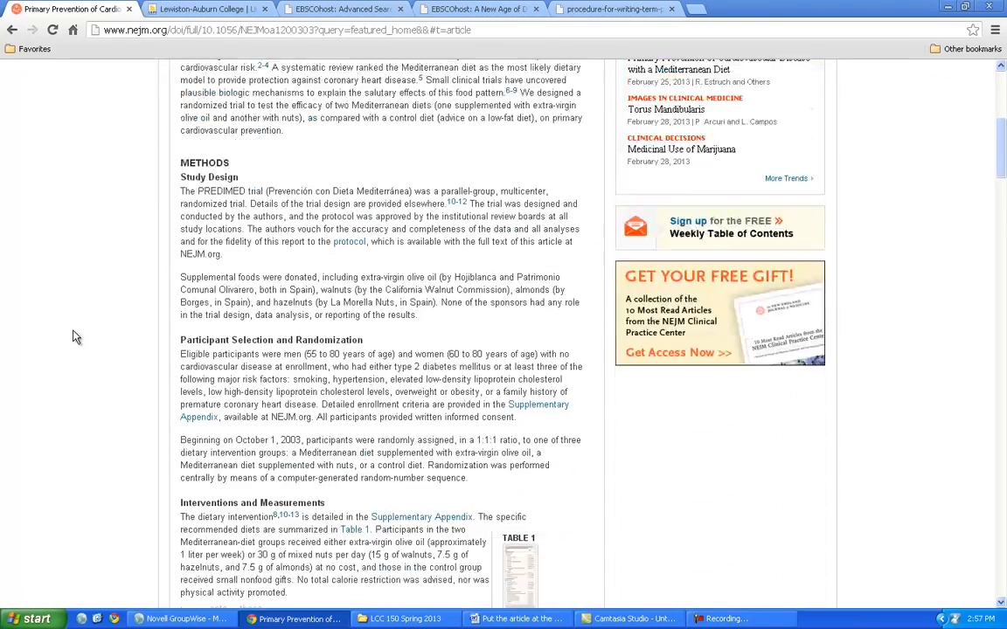
scroll(down, 3)
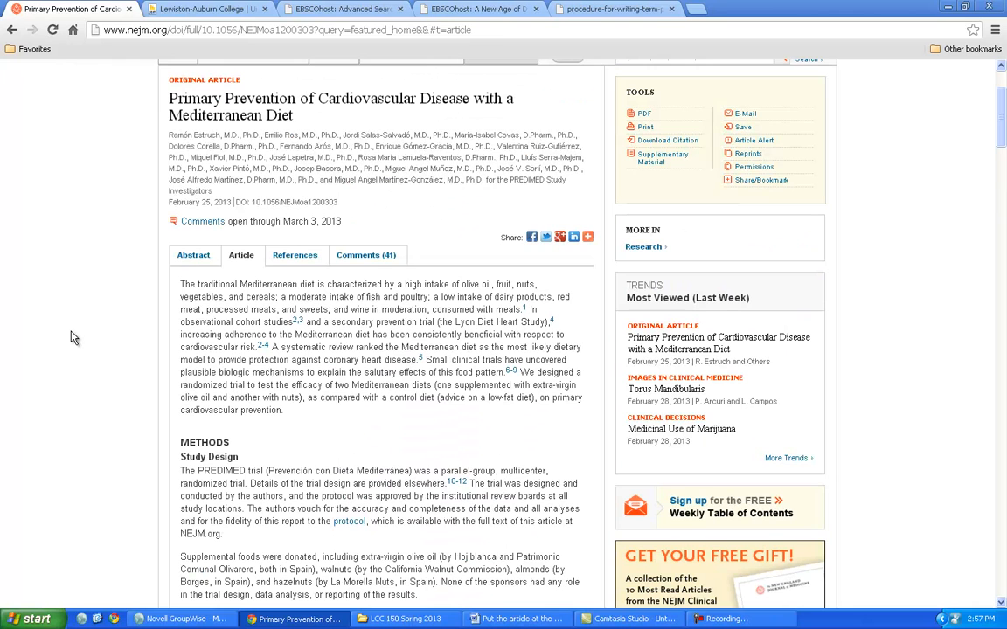
scroll(up, 3)
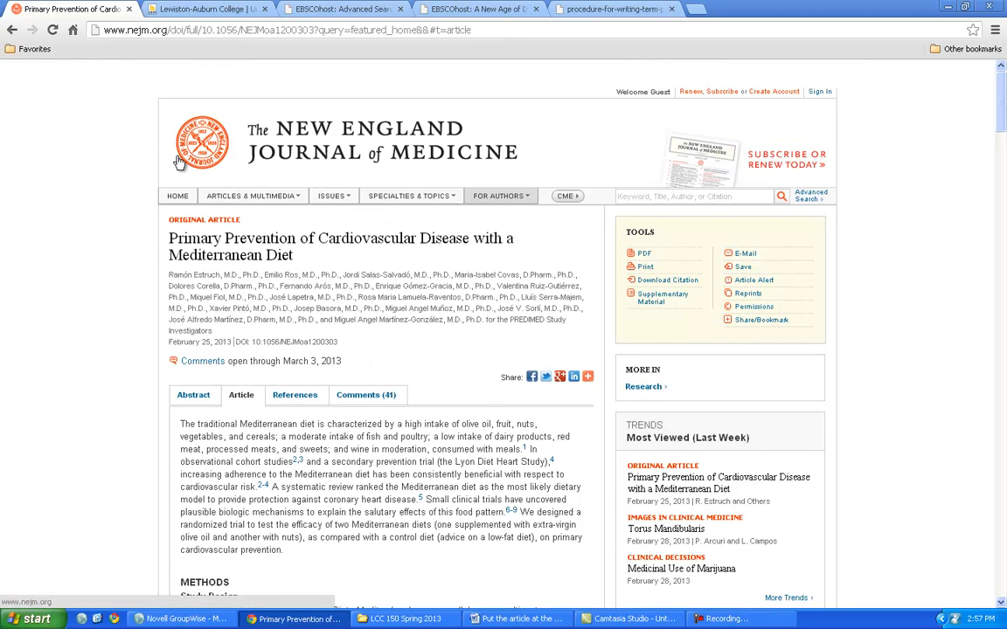
mouse_move(243, 164)
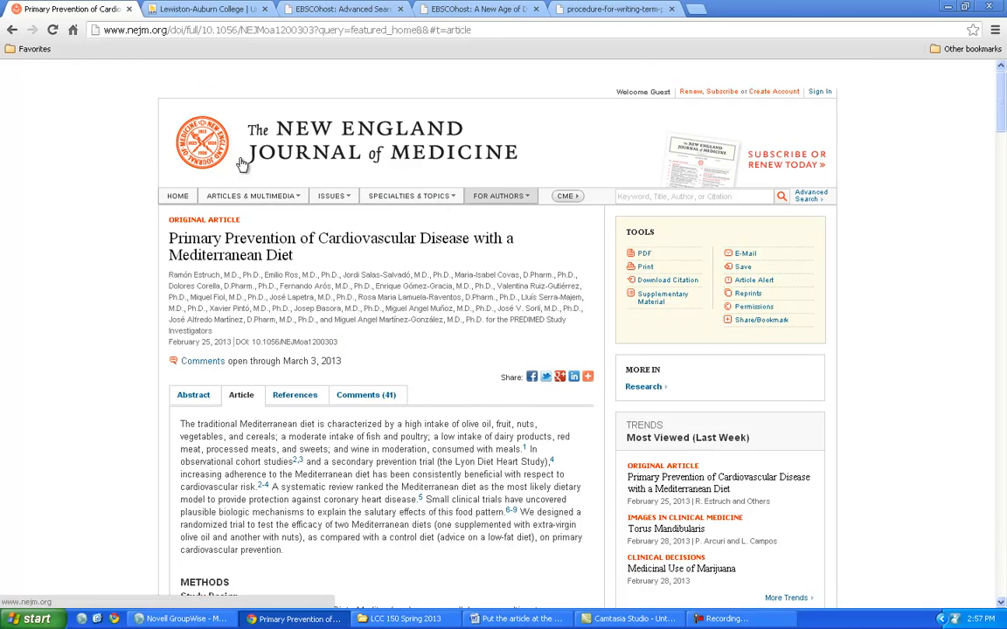
scroll(down, 3)
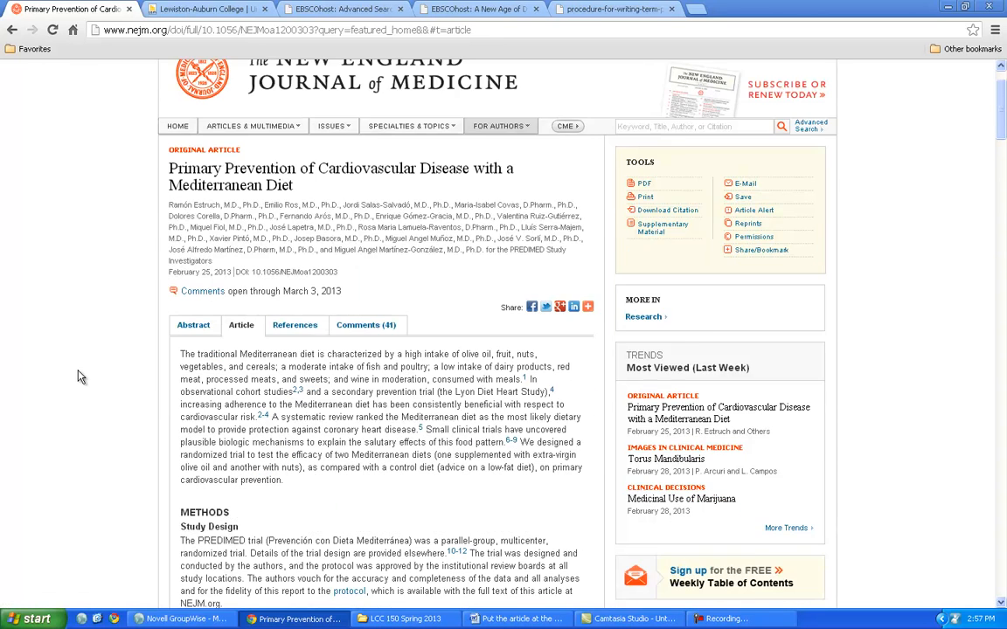
scroll(down, 3)
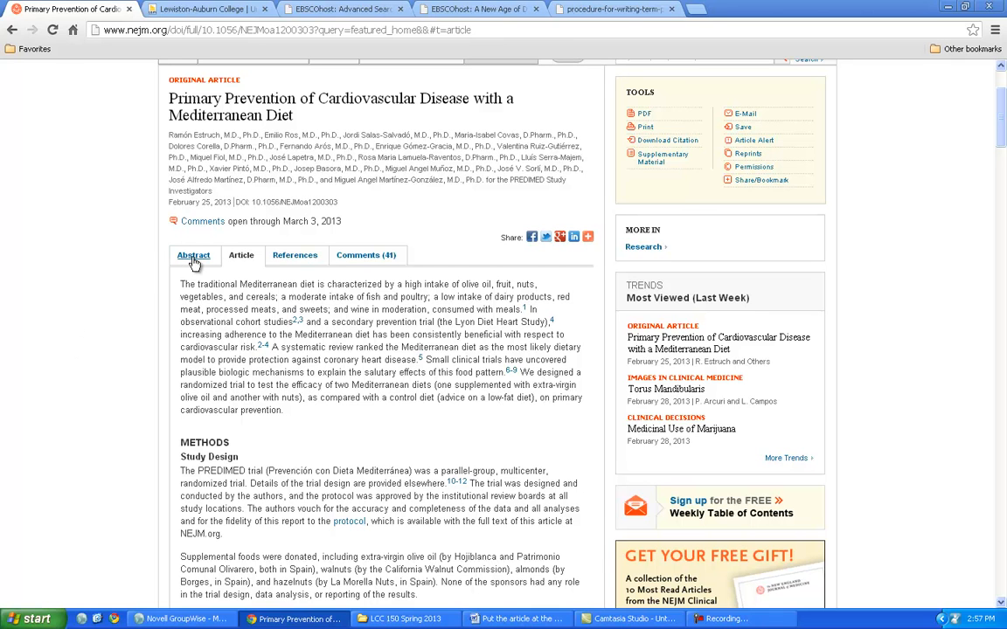
click(192, 255)
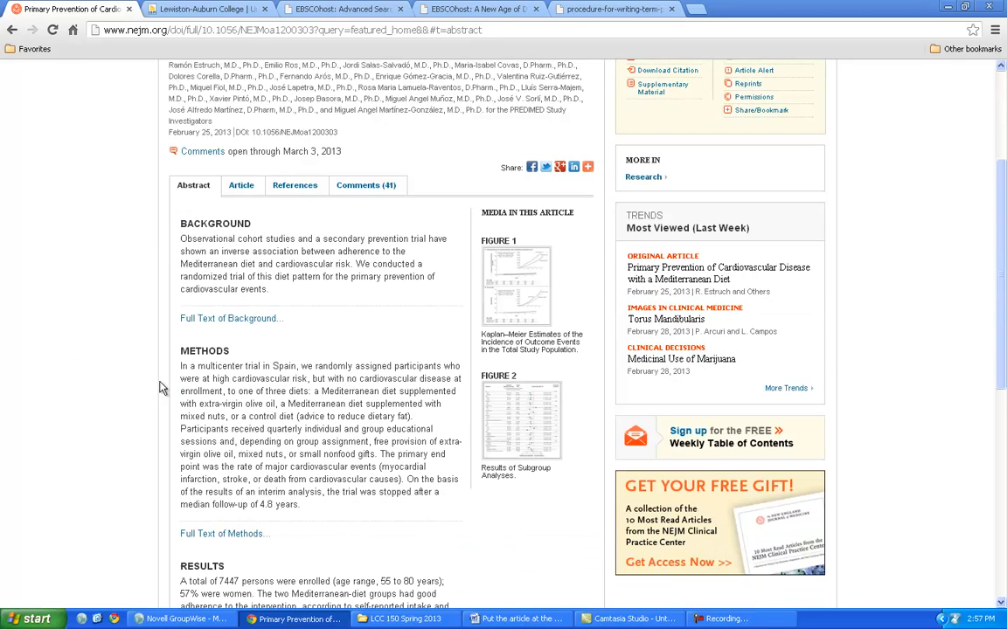
scroll(down, 3)
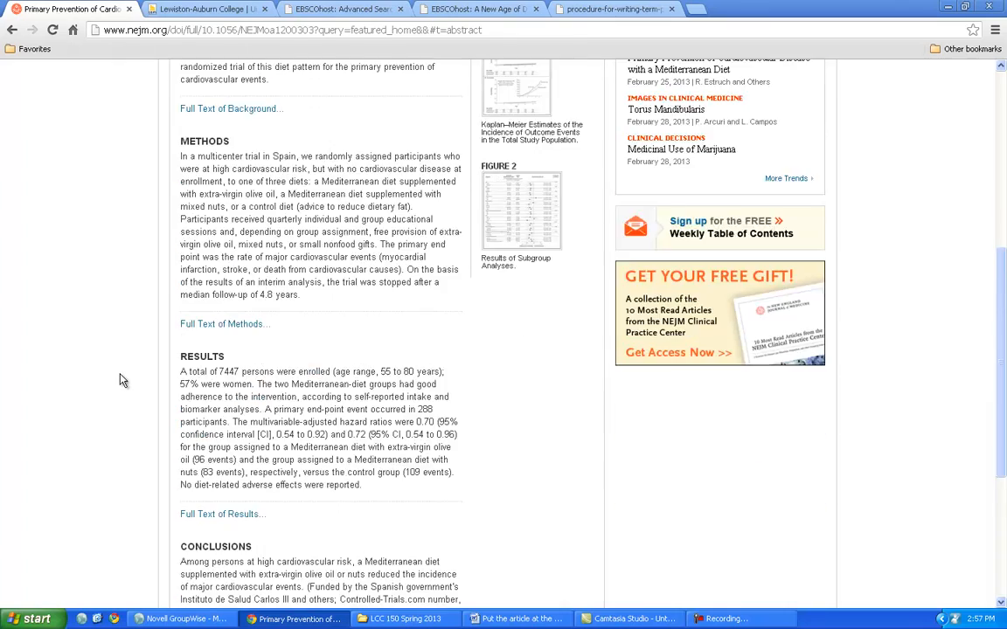
scroll(up, 3)
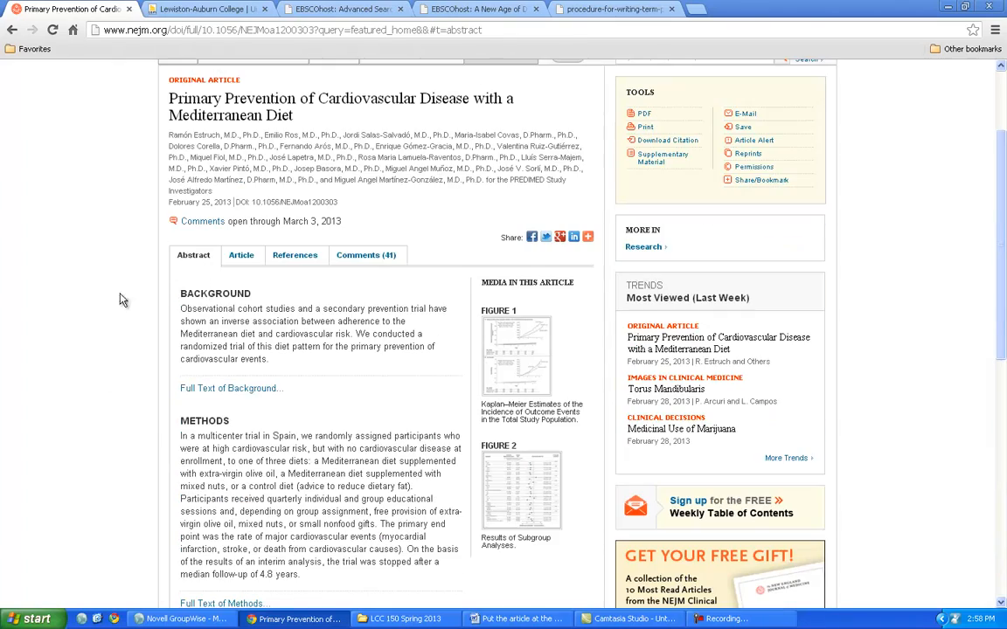
click(242, 256)
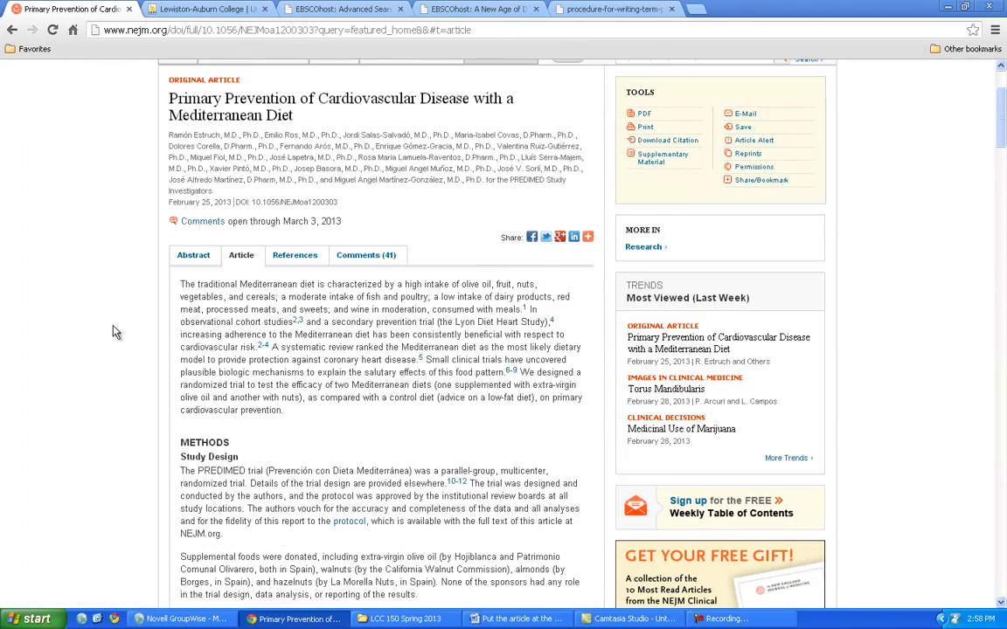
scroll(down, 3)
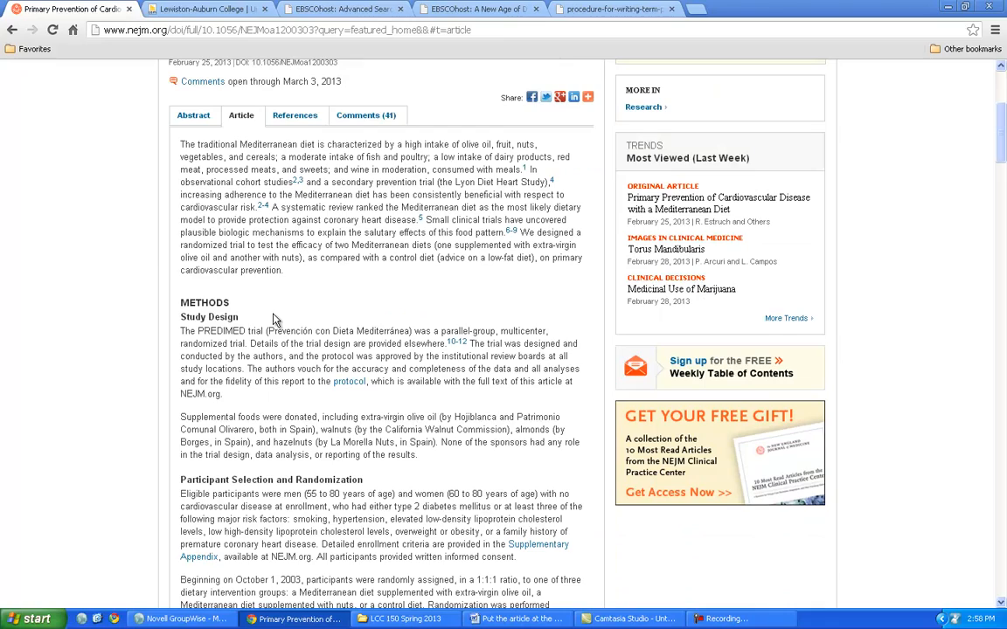
scroll(down, 3)
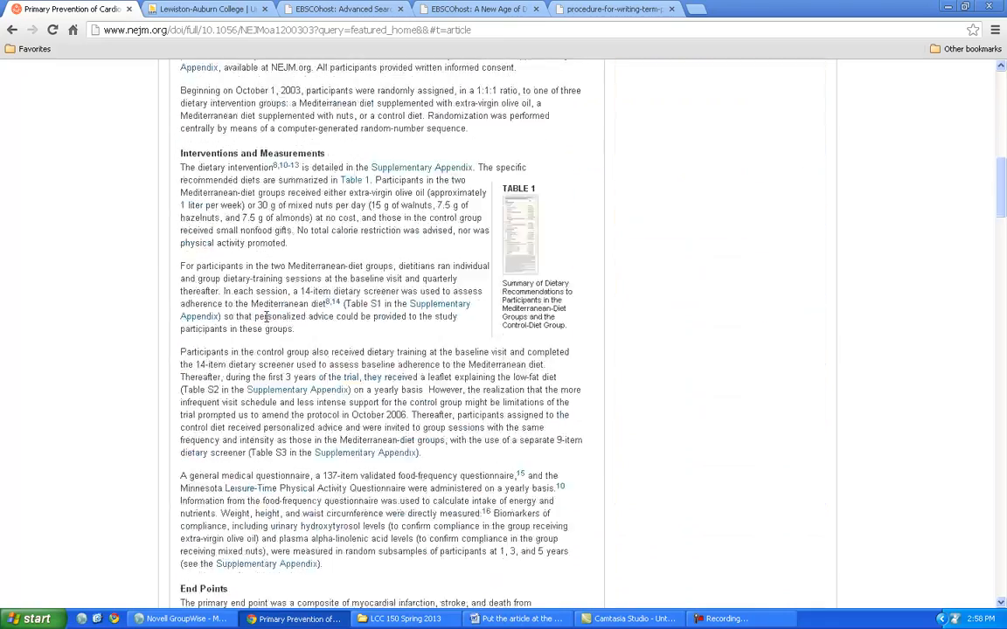
scroll(down, 3)
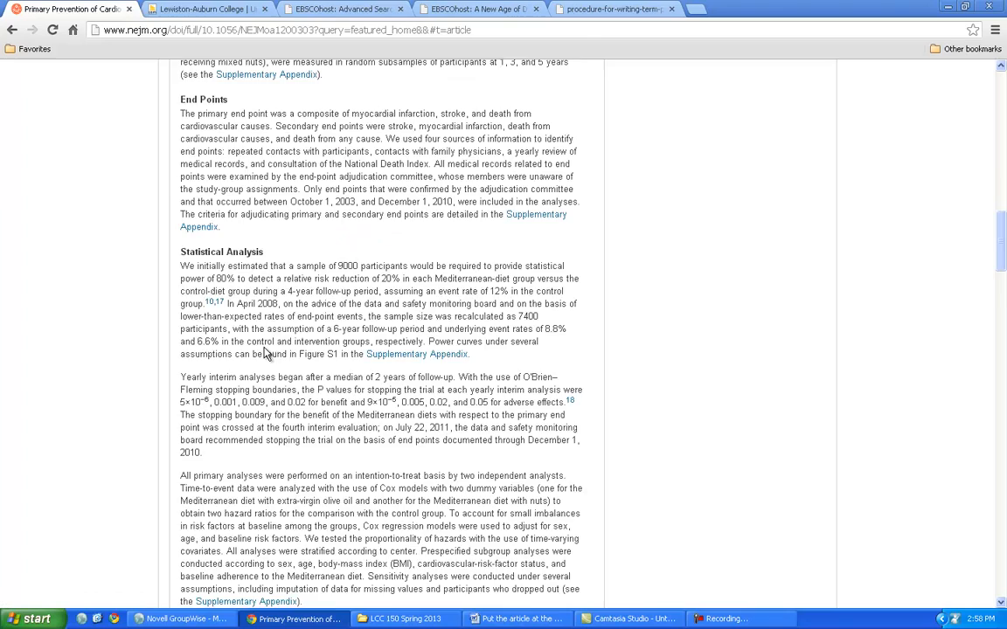
scroll(down, 3)
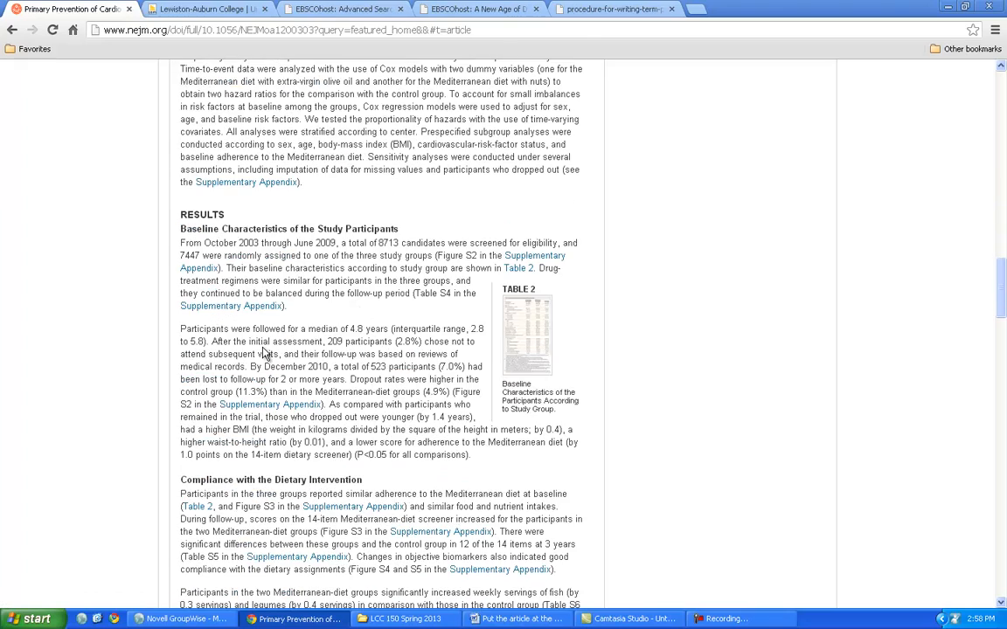
scroll(down, 3)
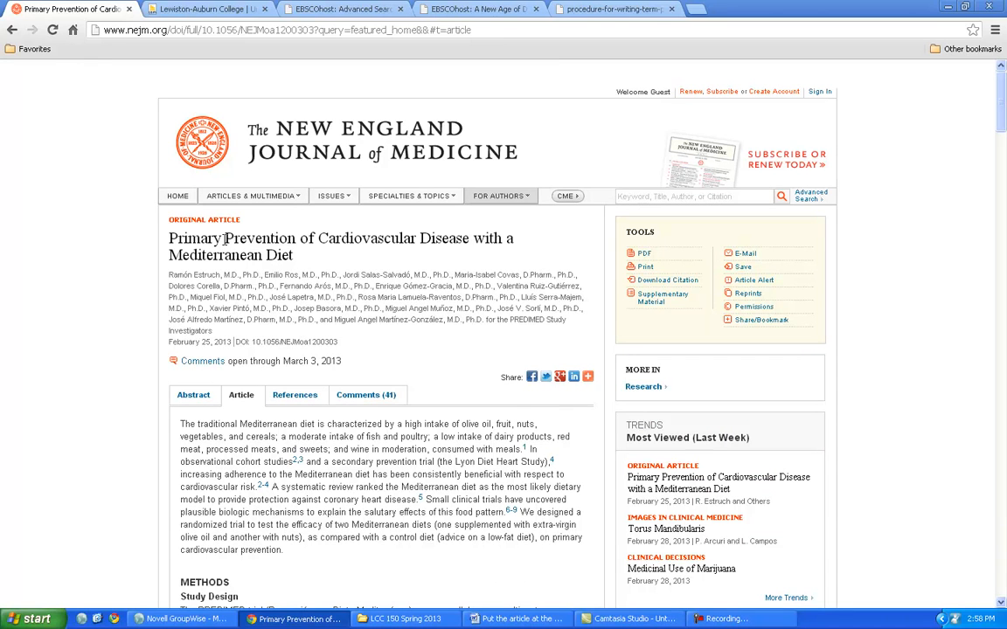
mouse_move(395, 234)
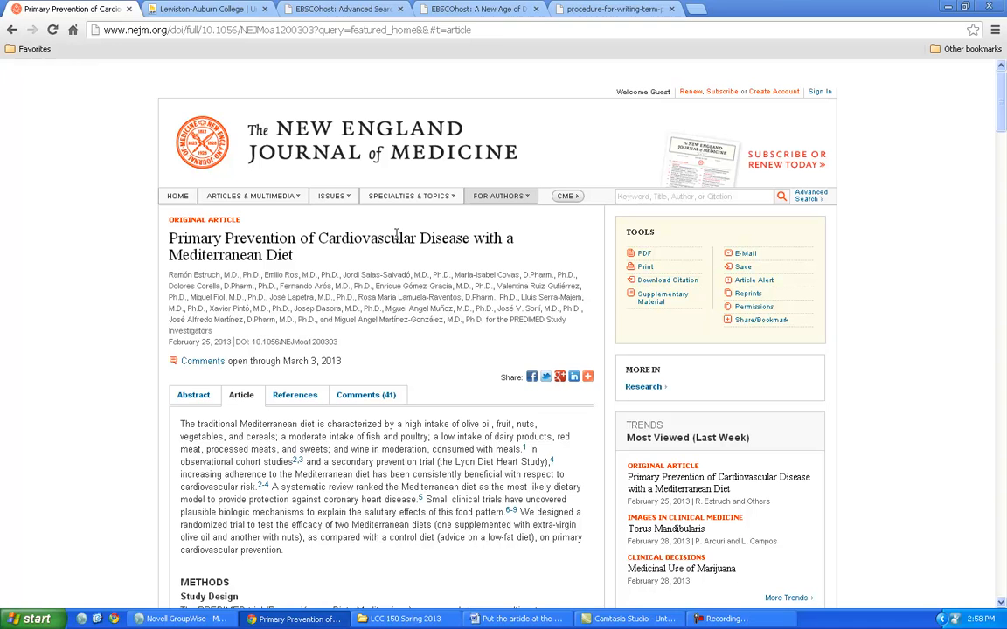
mouse_move(331, 255)
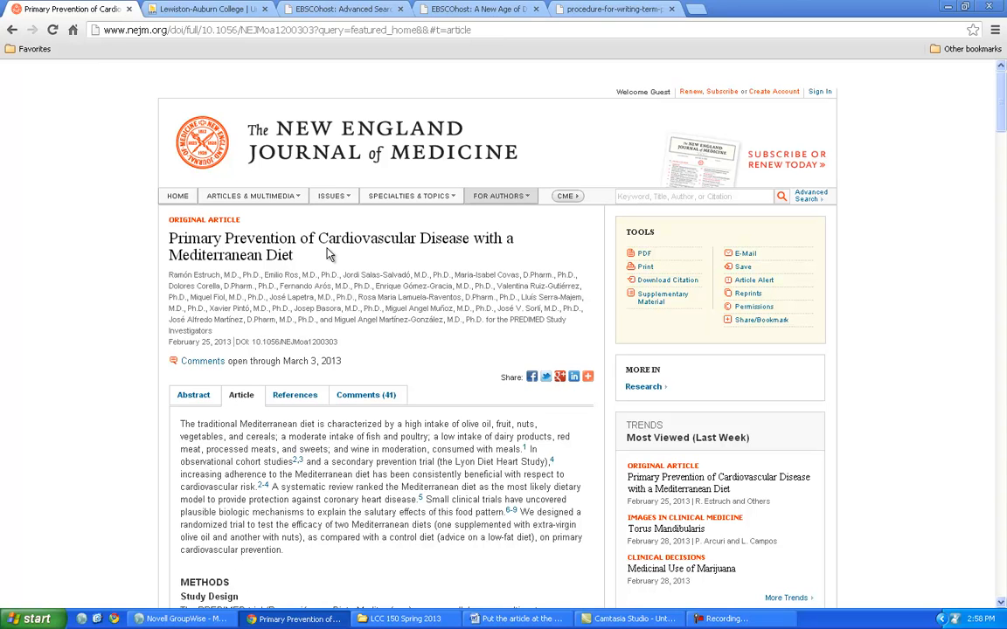
mouse_move(566, 326)
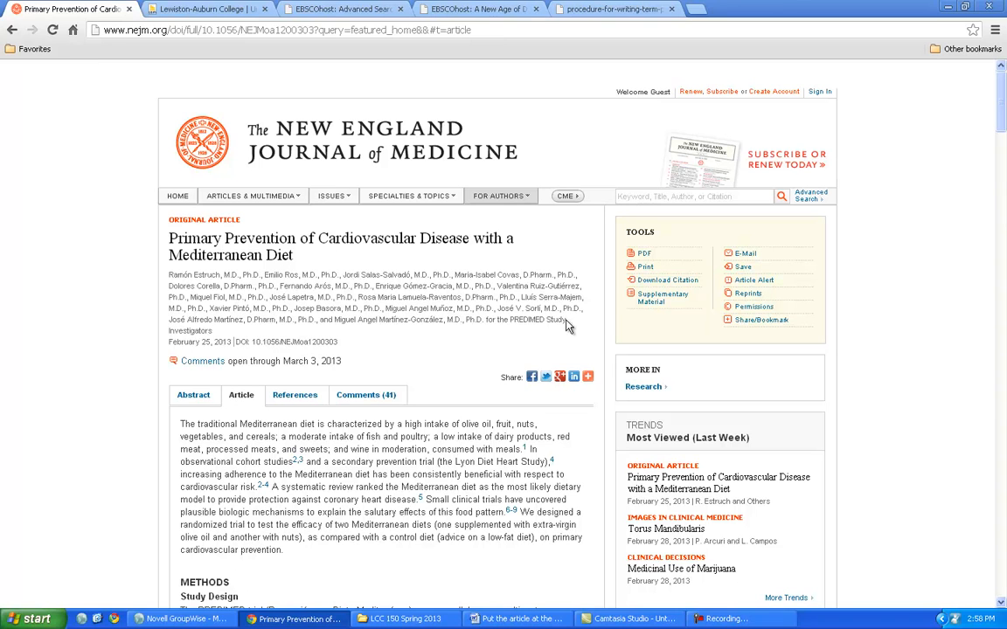
drag(168, 274, 566, 318)
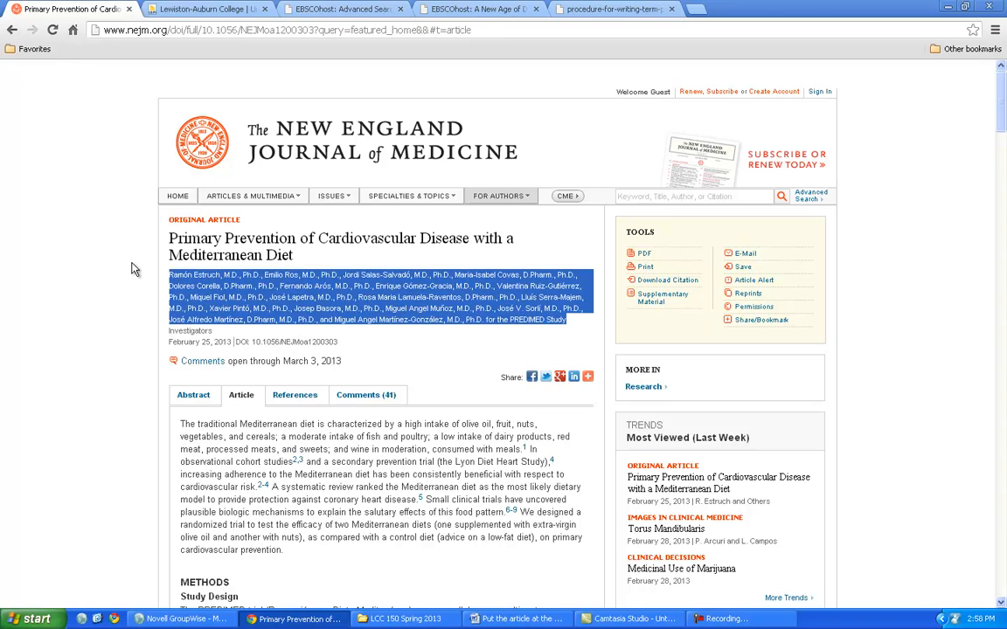
click(129, 267)
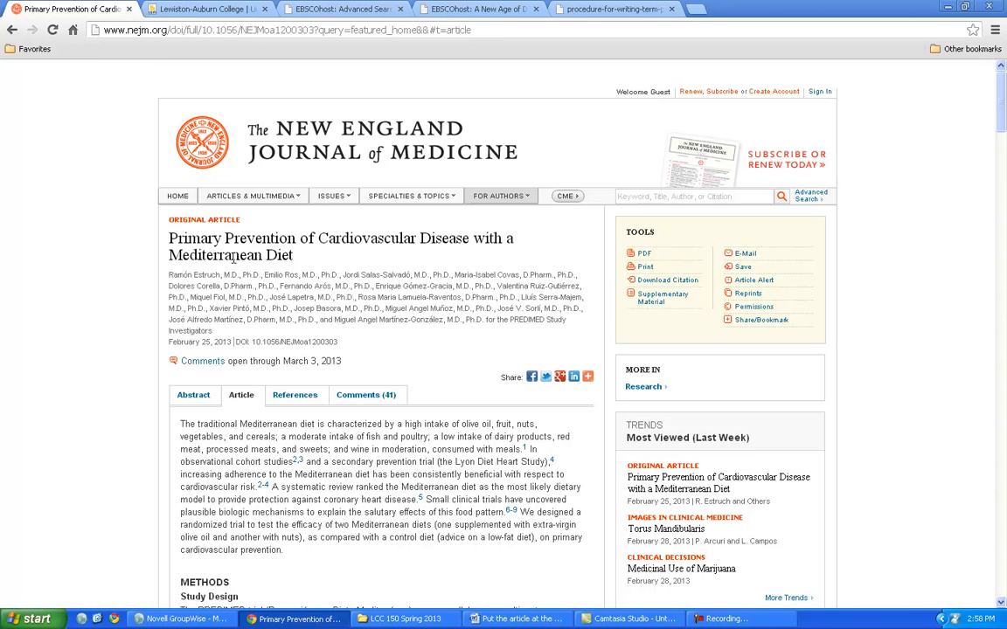
mouse_move(423, 362)
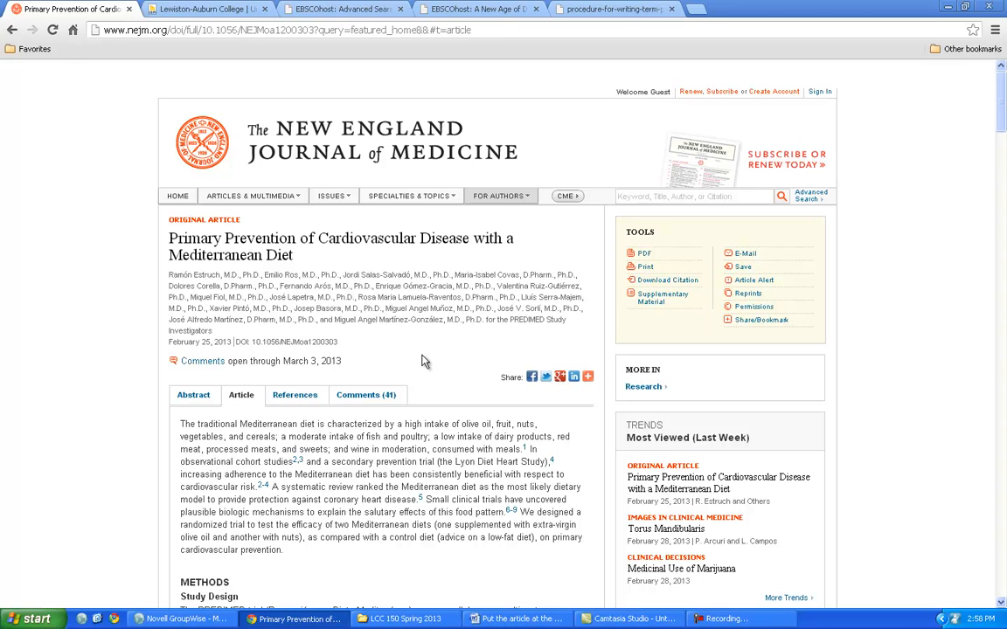
click(516, 619)
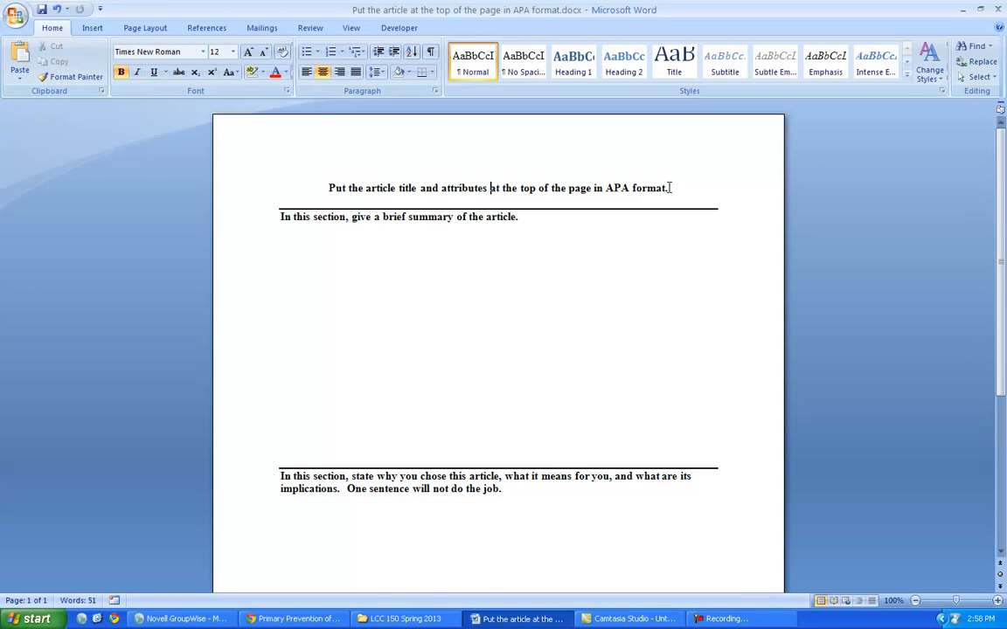
mouse_move(468, 447)
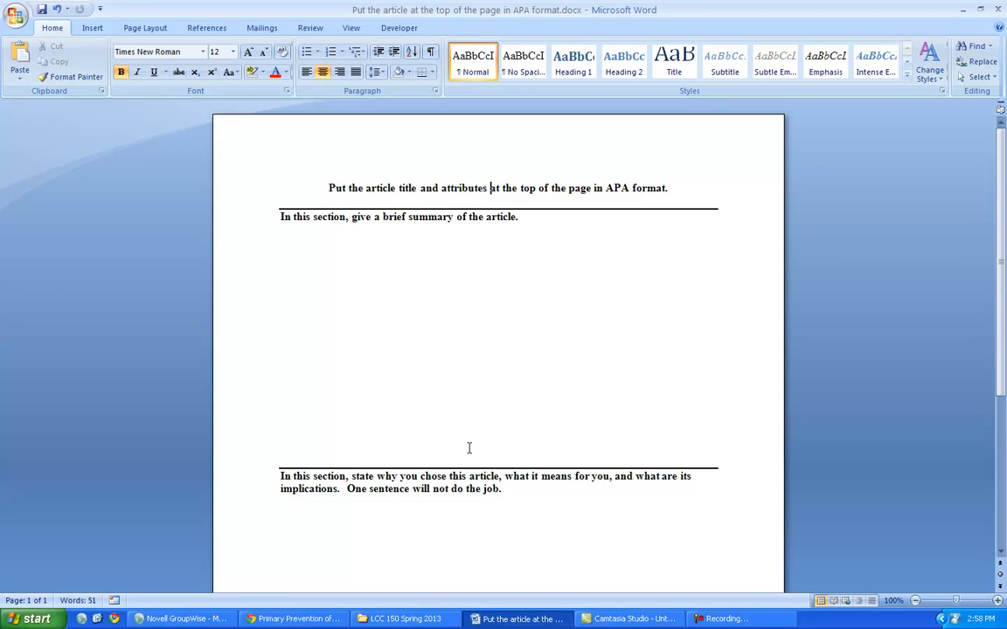
mouse_move(462, 231)
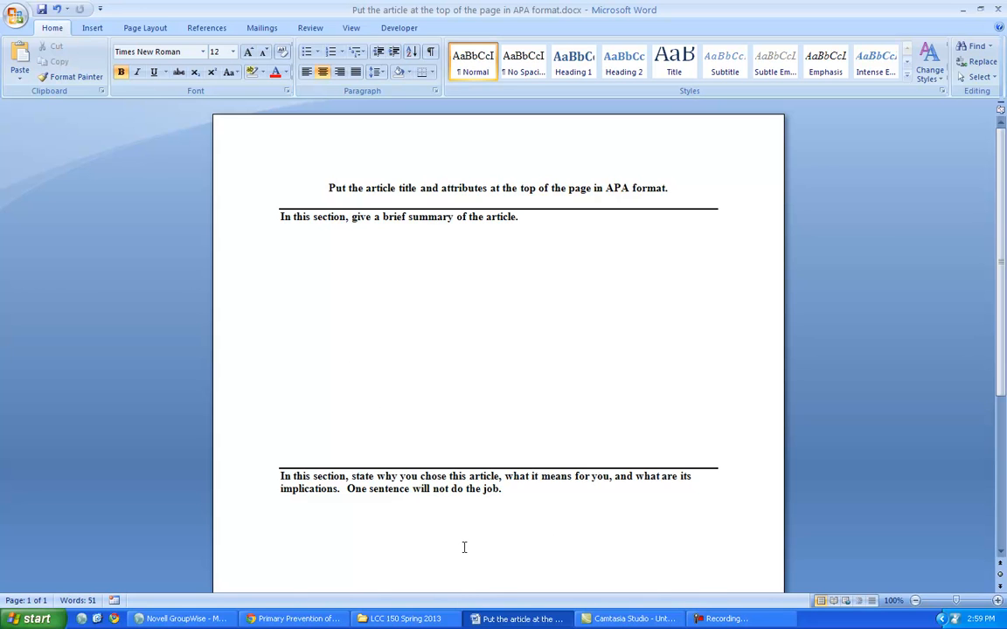
- Review the template's summary and reflection sections, then show the Review comment tools
click(294, 618)
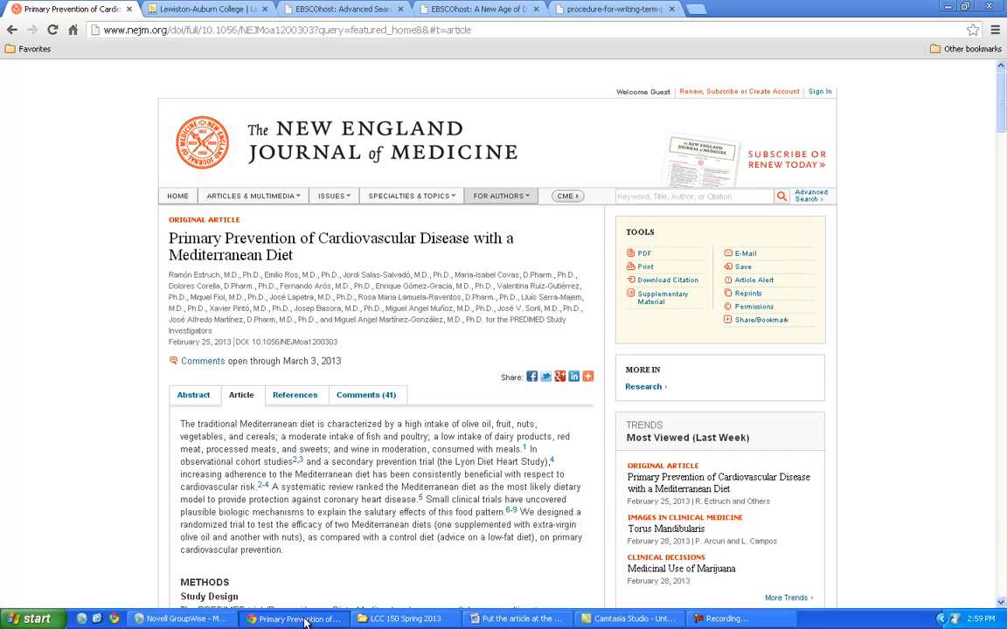
mouse_move(434, 510)
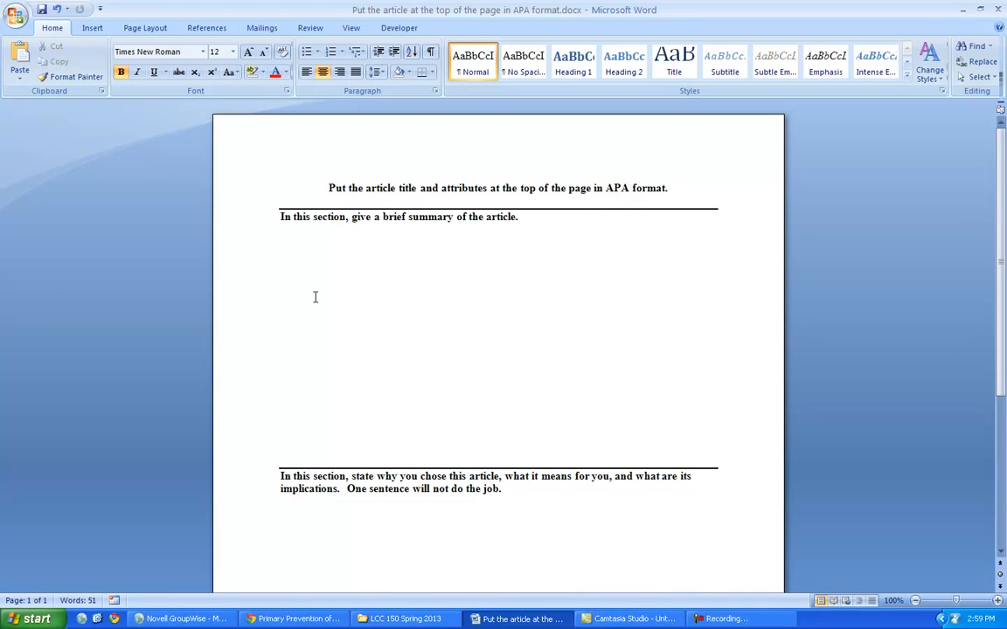
scroll(down, 3)
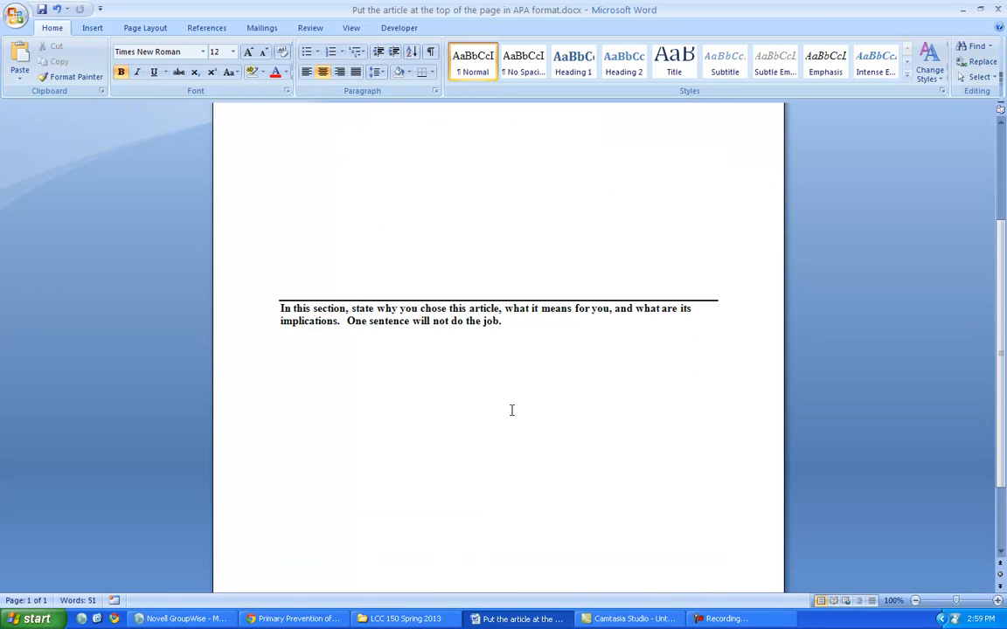
scroll(up, 3)
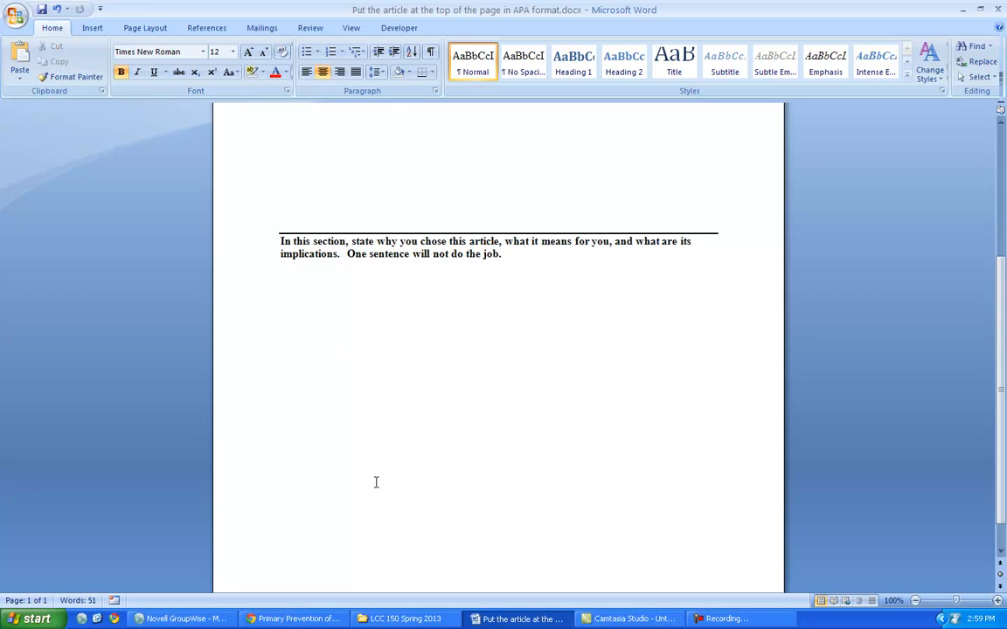
mouse_move(418, 336)
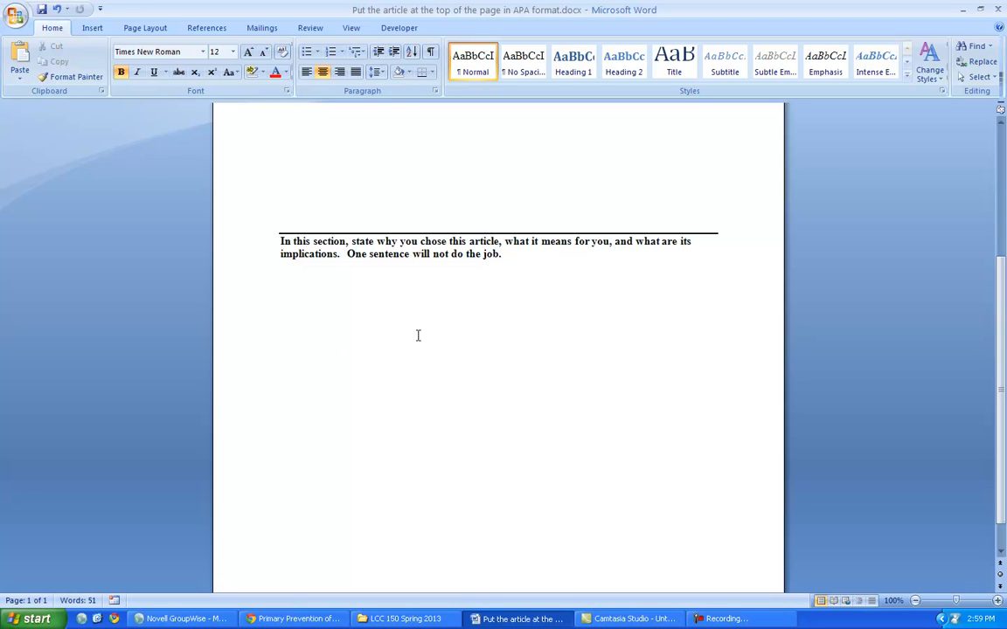
mouse_move(513, 287)
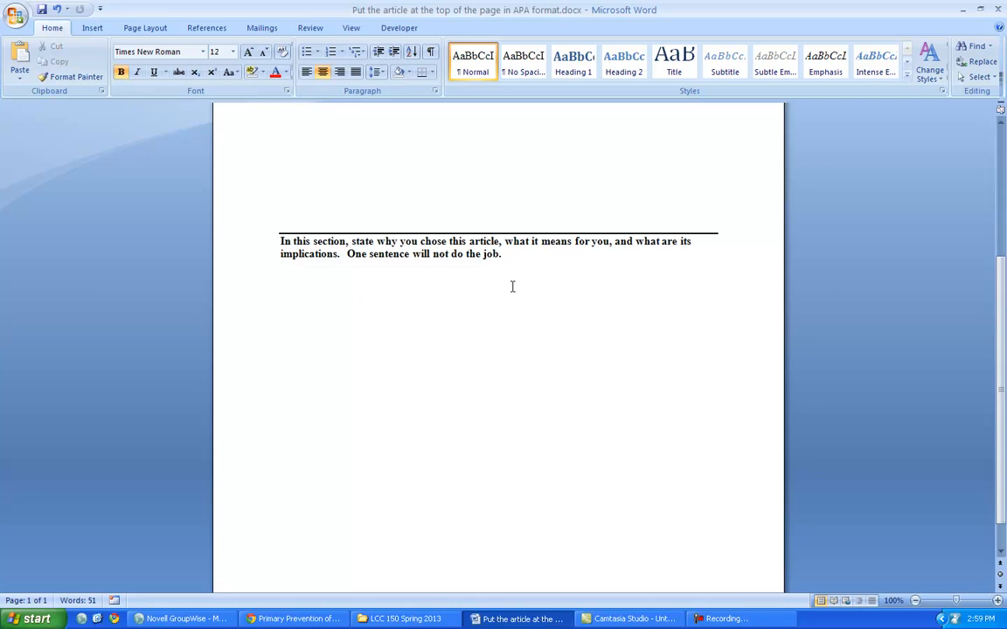
mouse_move(370, 261)
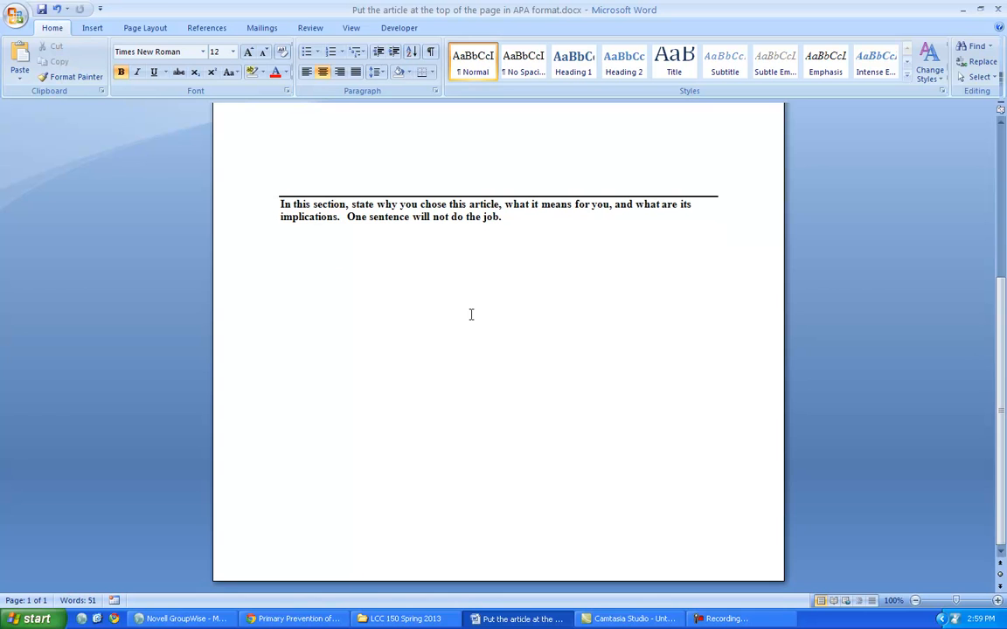
scroll(up, 3)
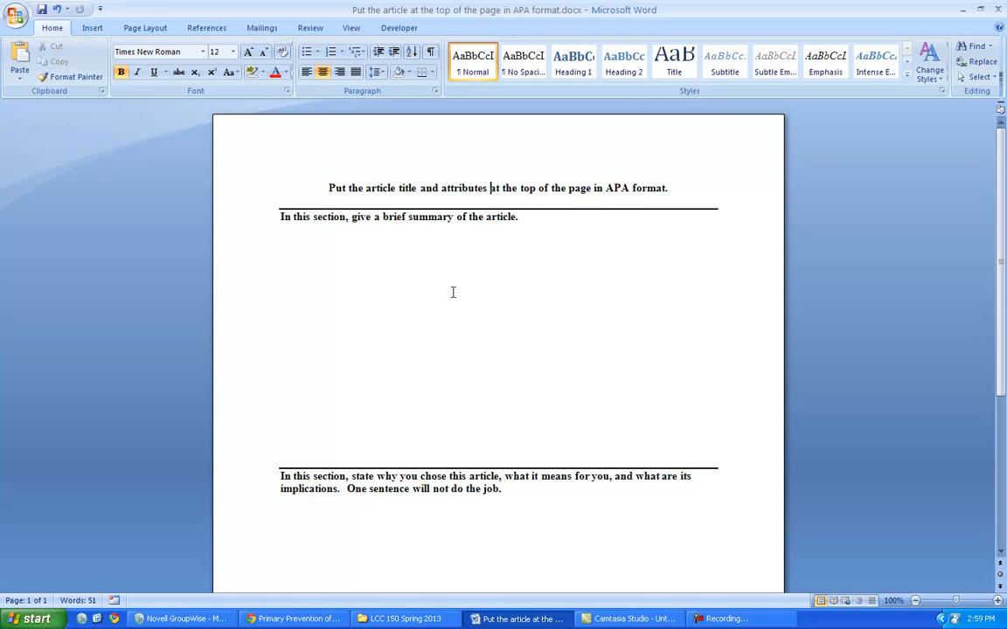
mouse_move(367, 131)
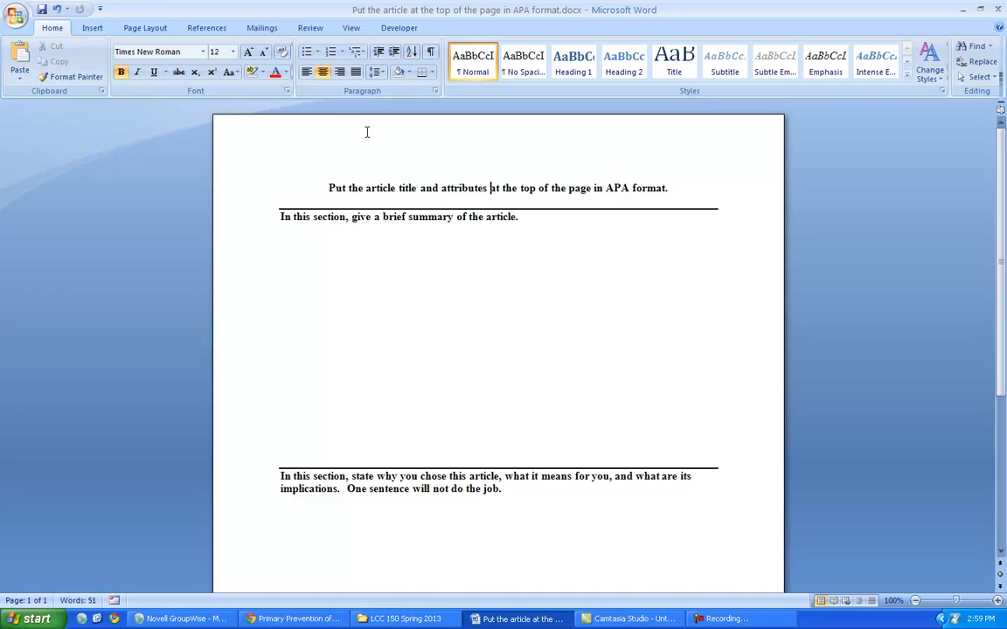
click(311, 28)
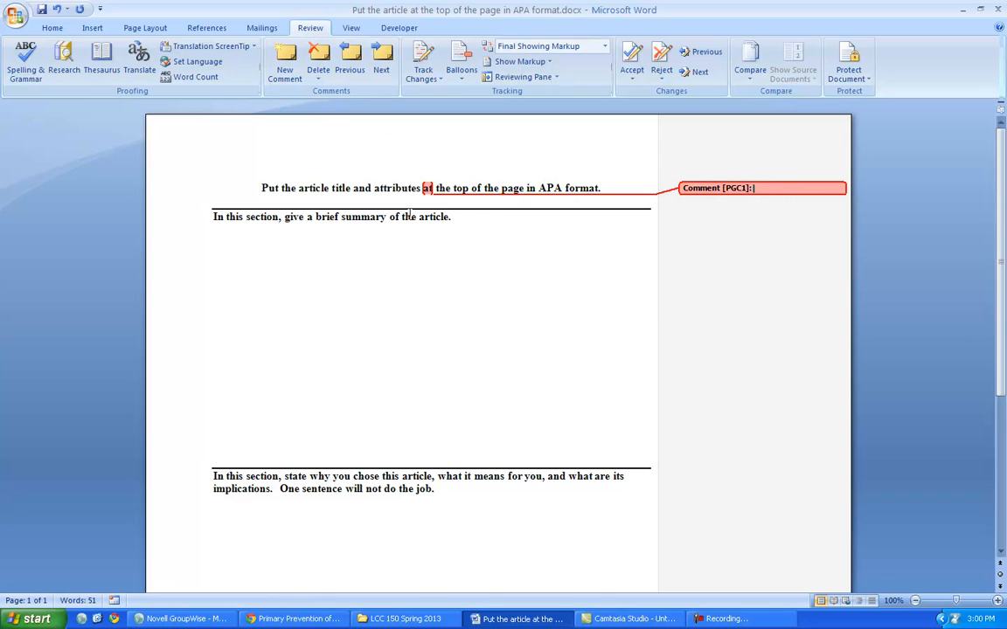
mouse_move(433, 311)
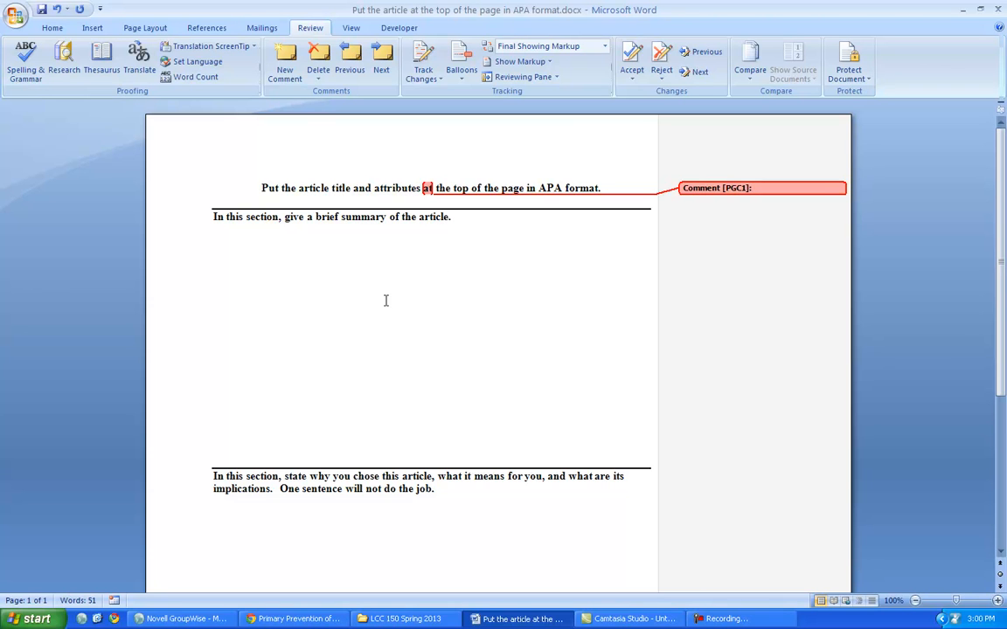
mouse_move(321, 383)
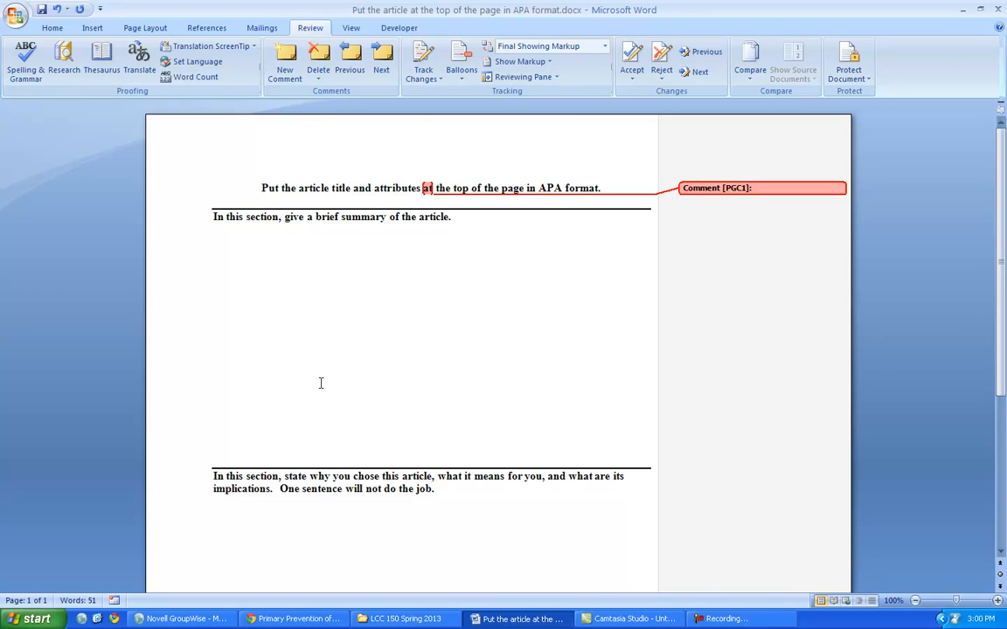
- From the college homepage's database list, enter the Academic Search Complete database
click(293, 619)
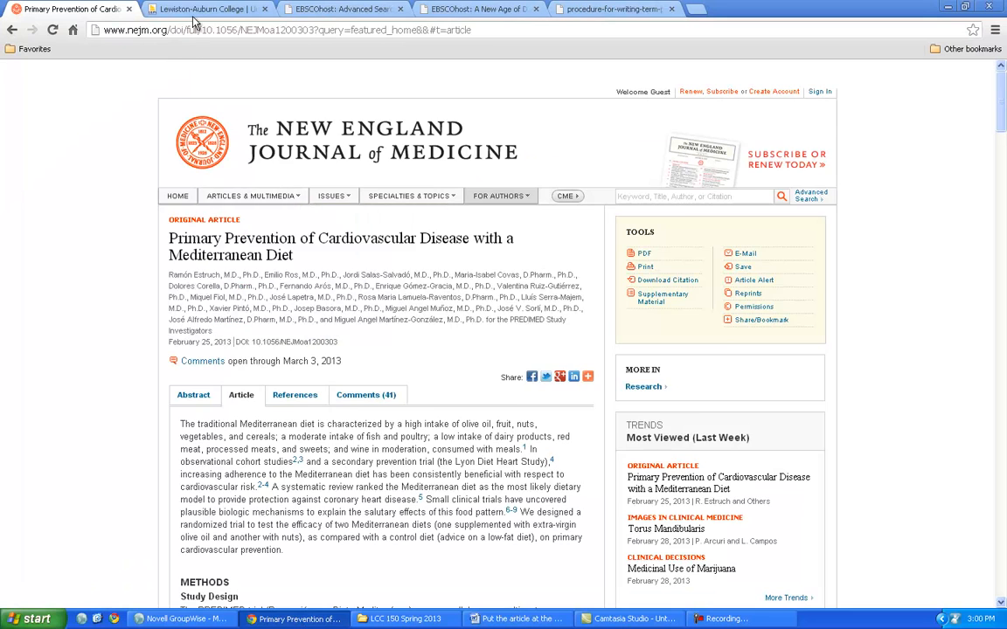
click(206, 9)
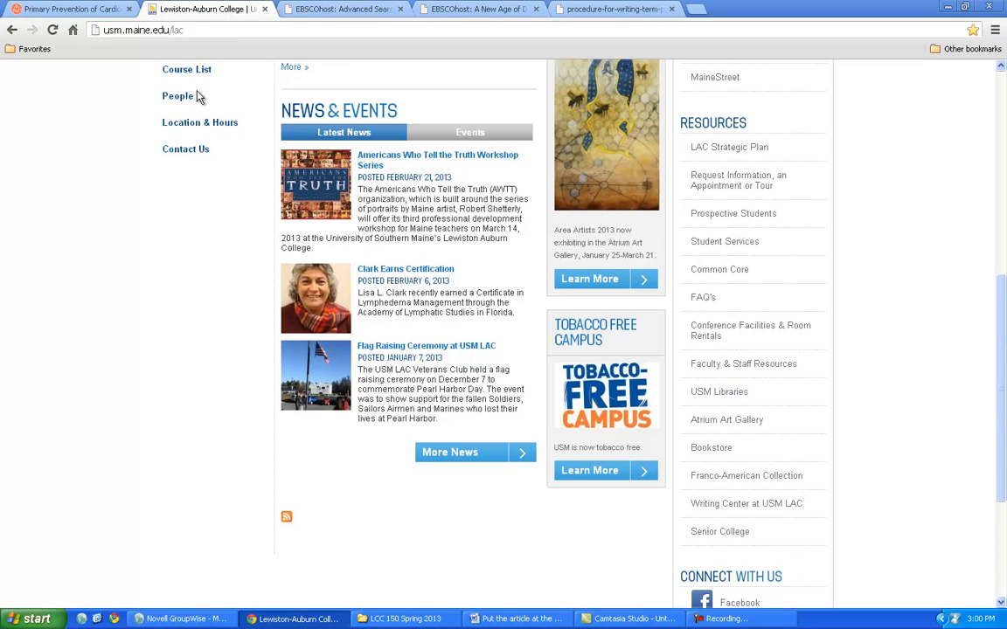
mouse_move(790, 304)
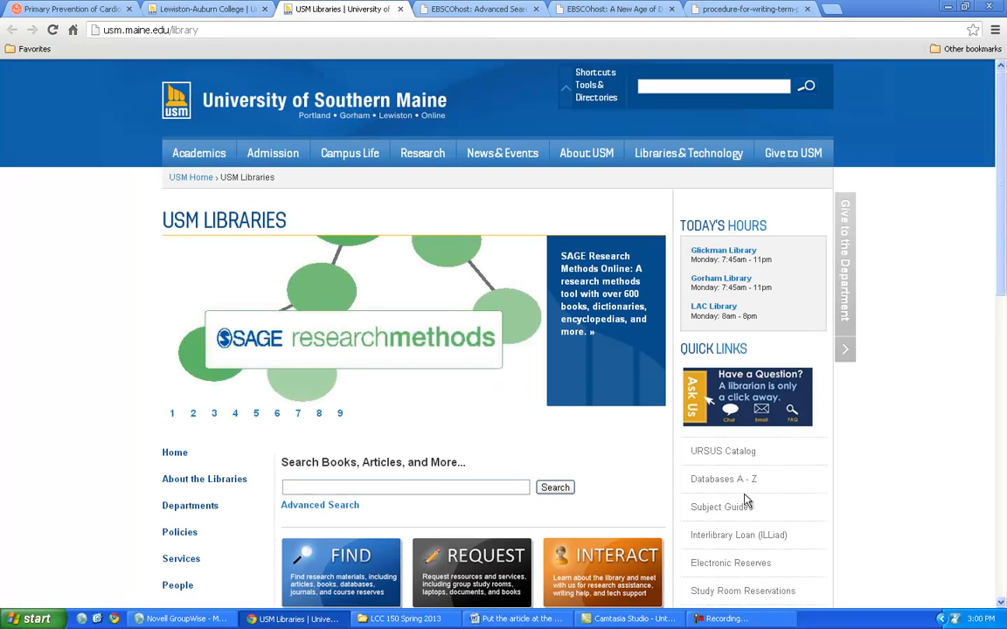
click(724, 479)
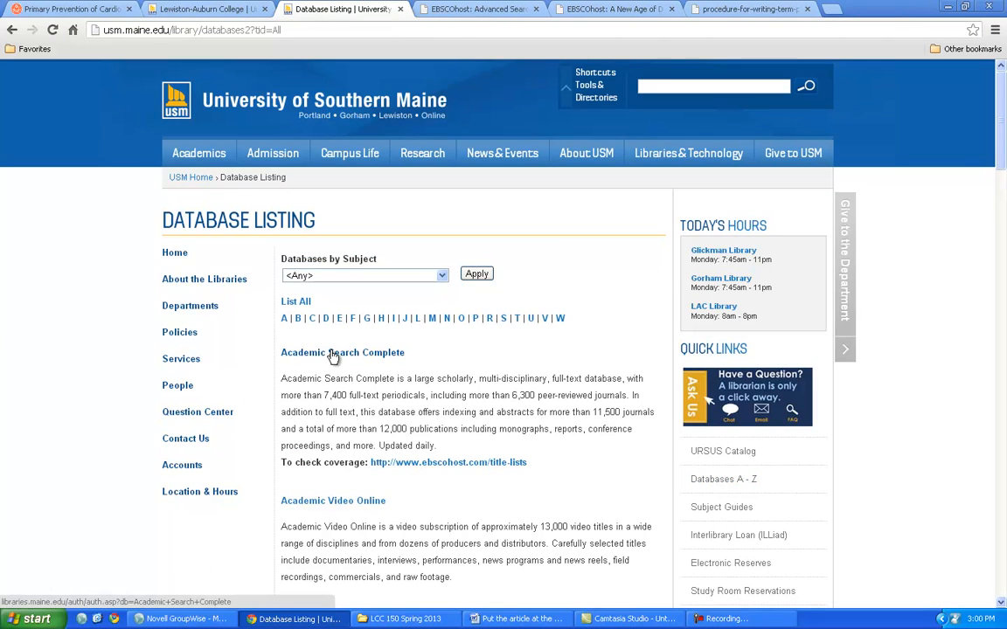
click(343, 353)
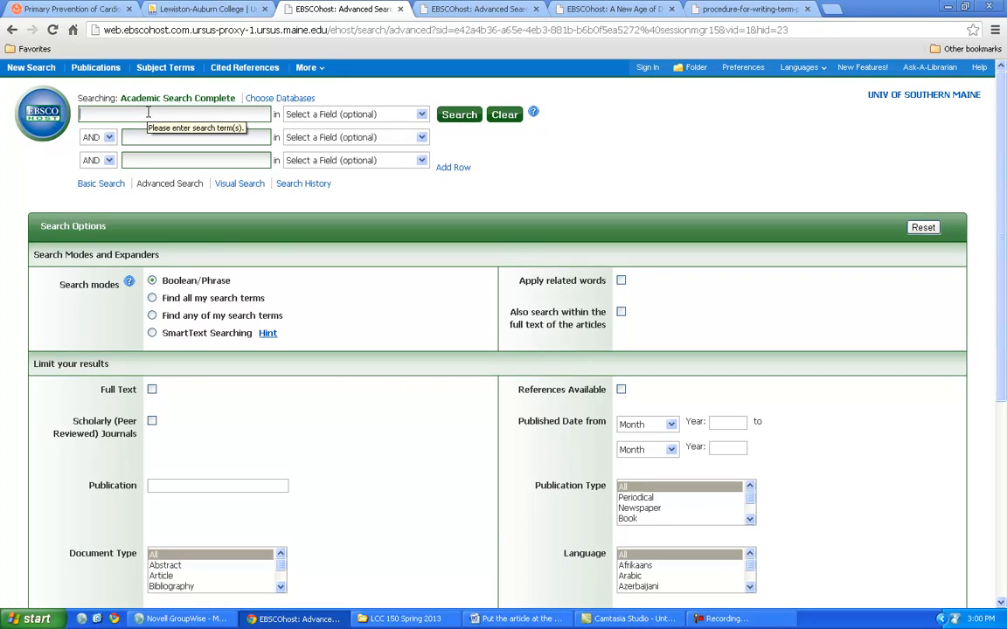
- Search term 'baseball', limited to Scholarly (Peer Reviewed) Journals with PDF Full Text
text(b)
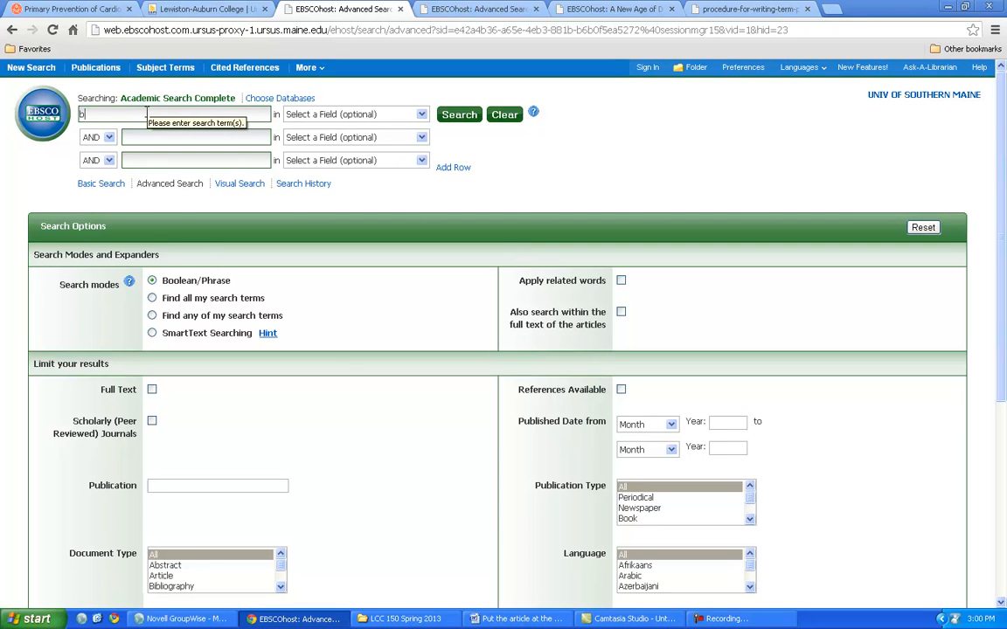
text(aseball)
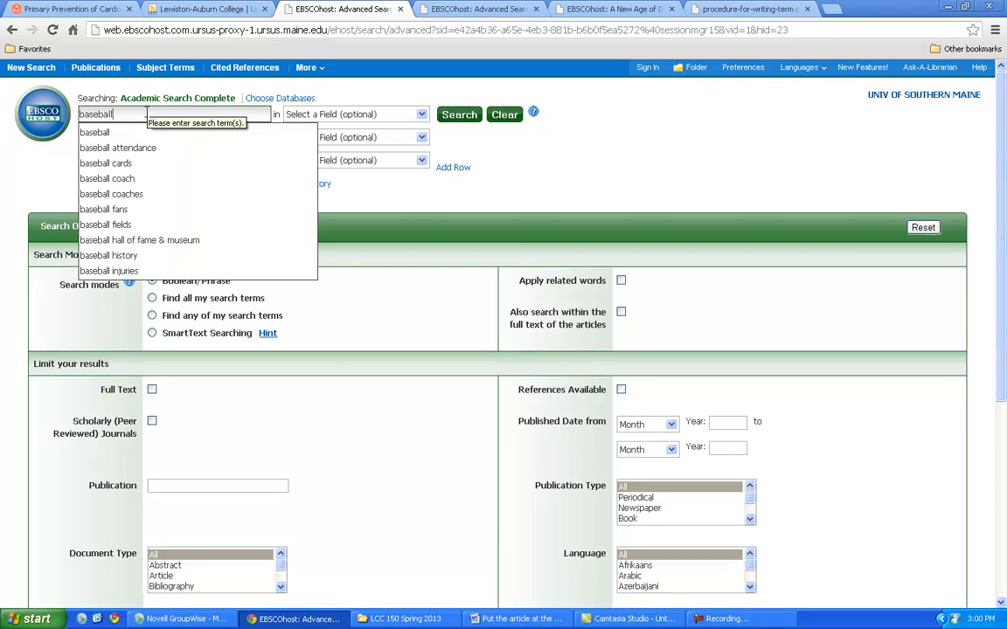
click(49, 160)
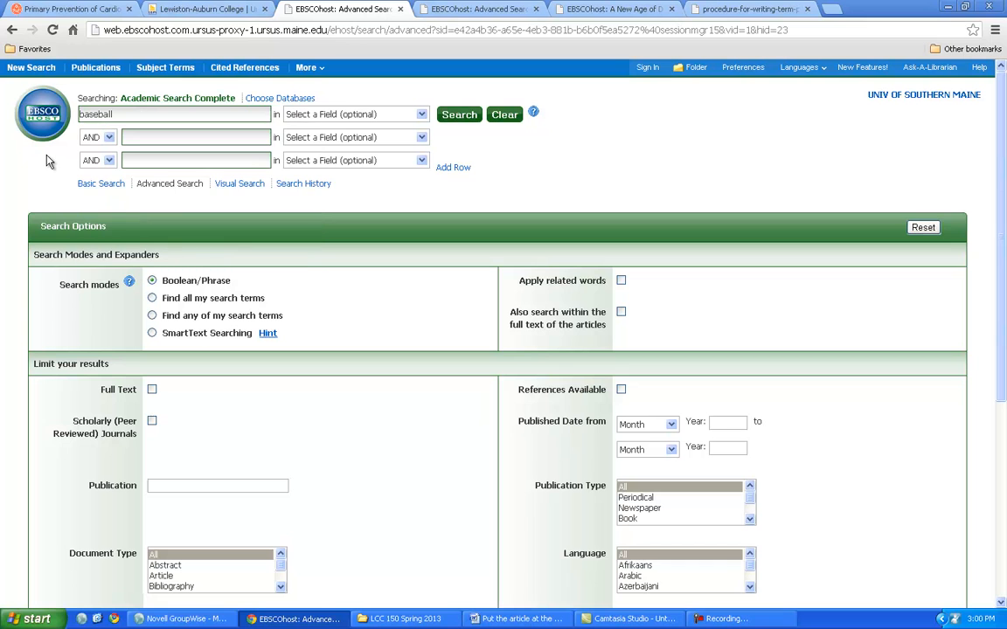
scroll(down, 3)
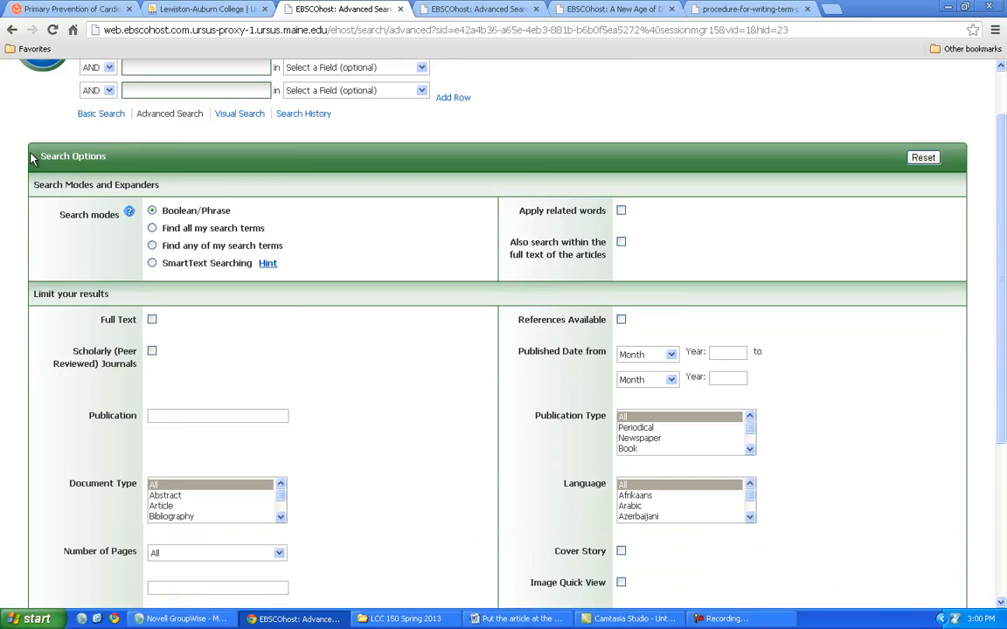
scroll(down, 3)
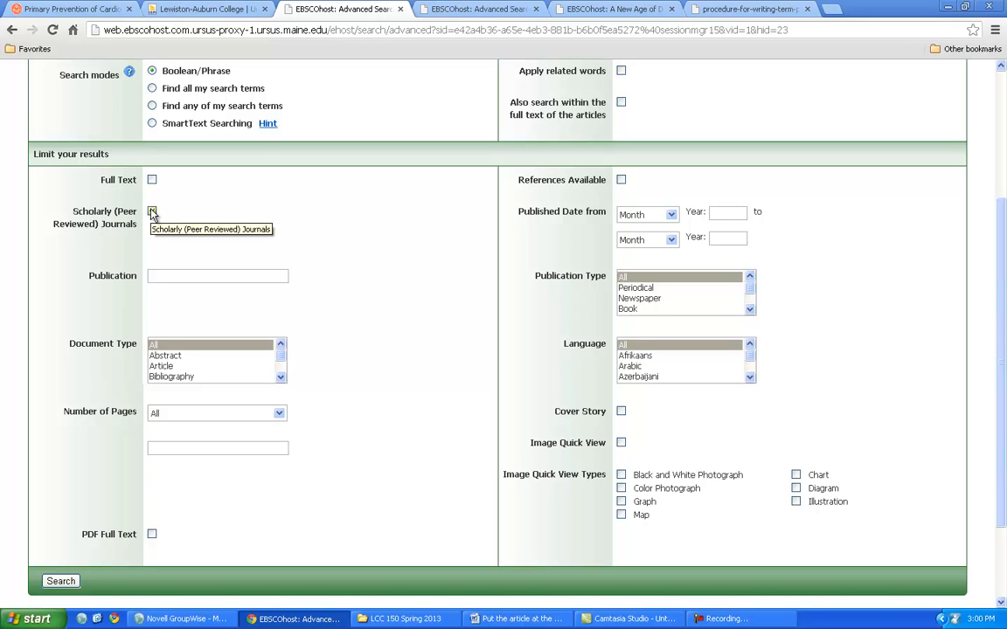
click(152, 210)
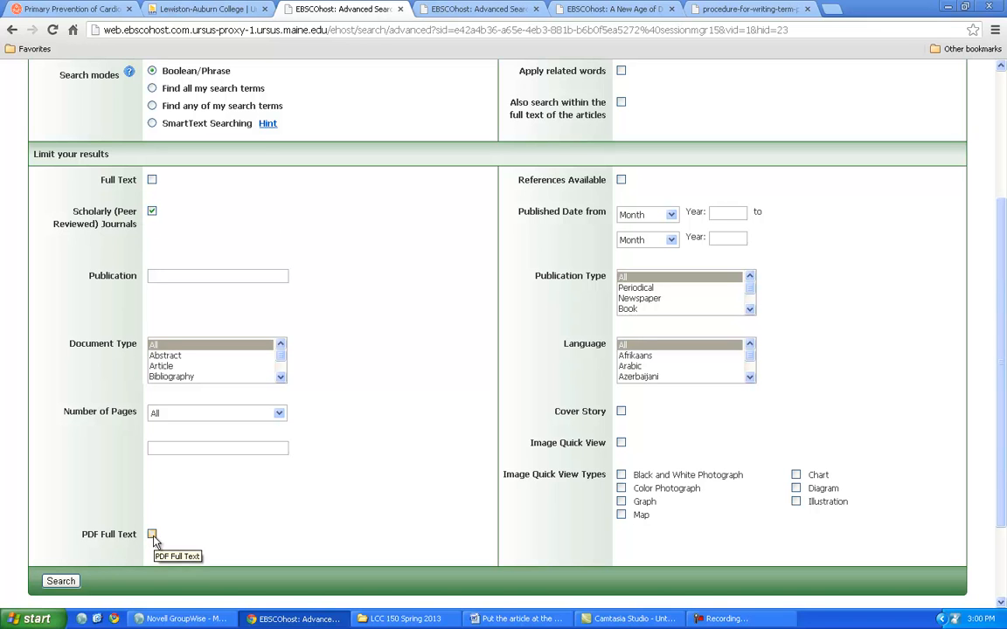
click(152, 535)
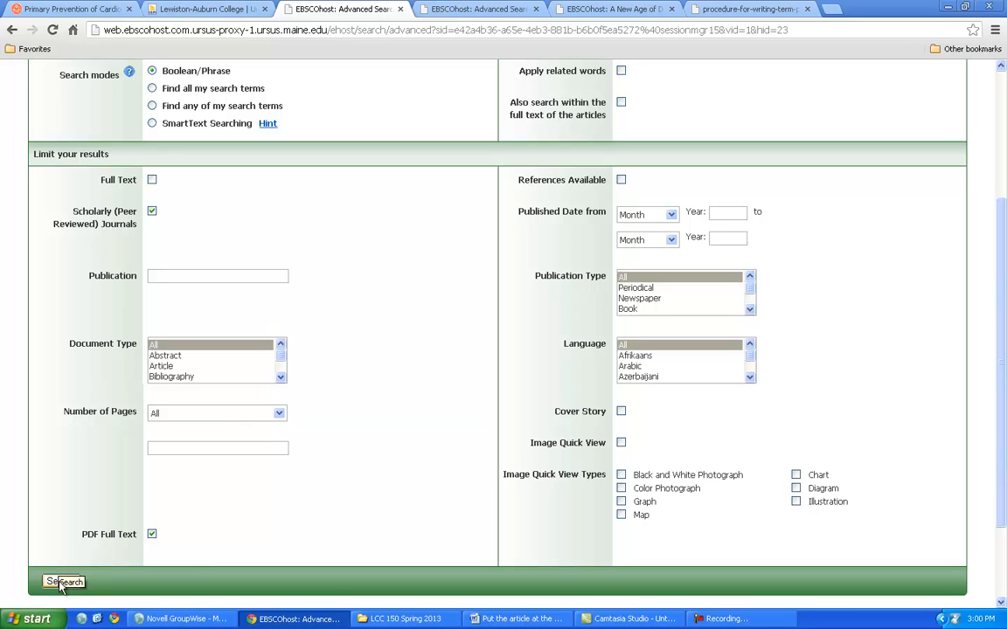
- Run the baseball search and browse down the result list to result 5
click(63, 581)
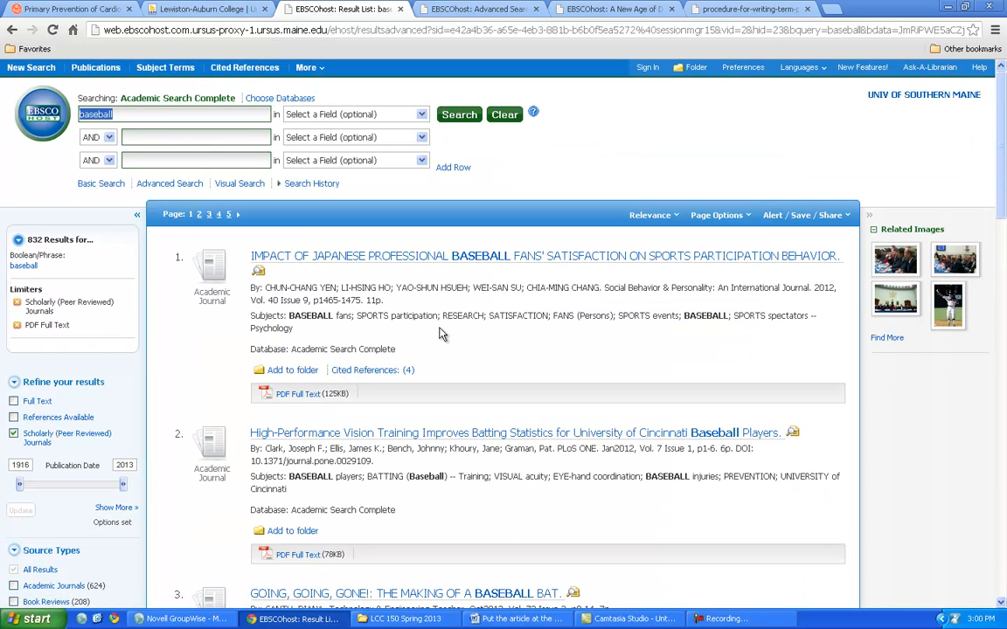
mouse_move(538, 272)
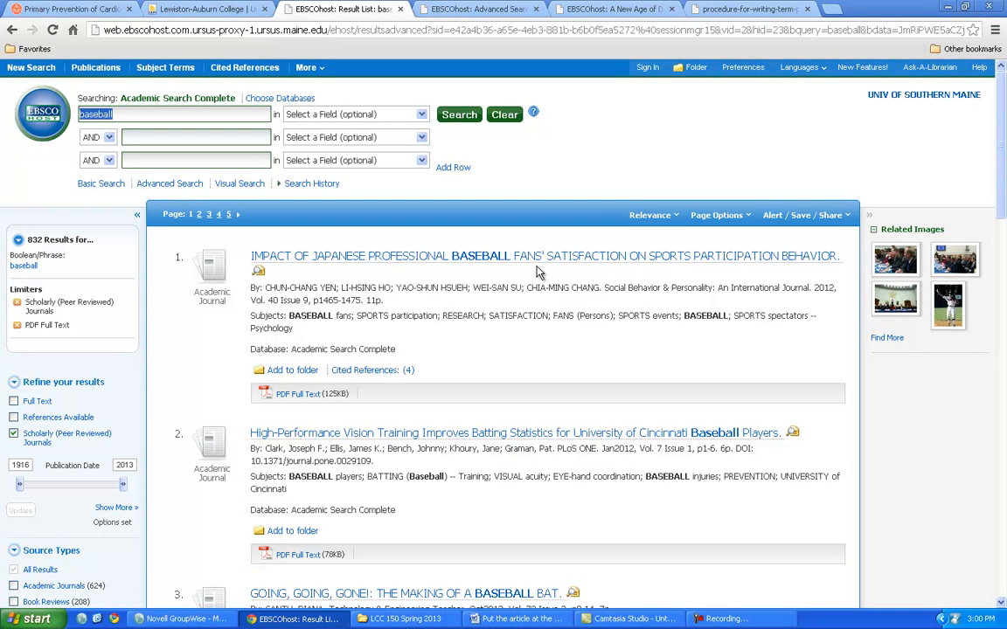
scroll(down, 3)
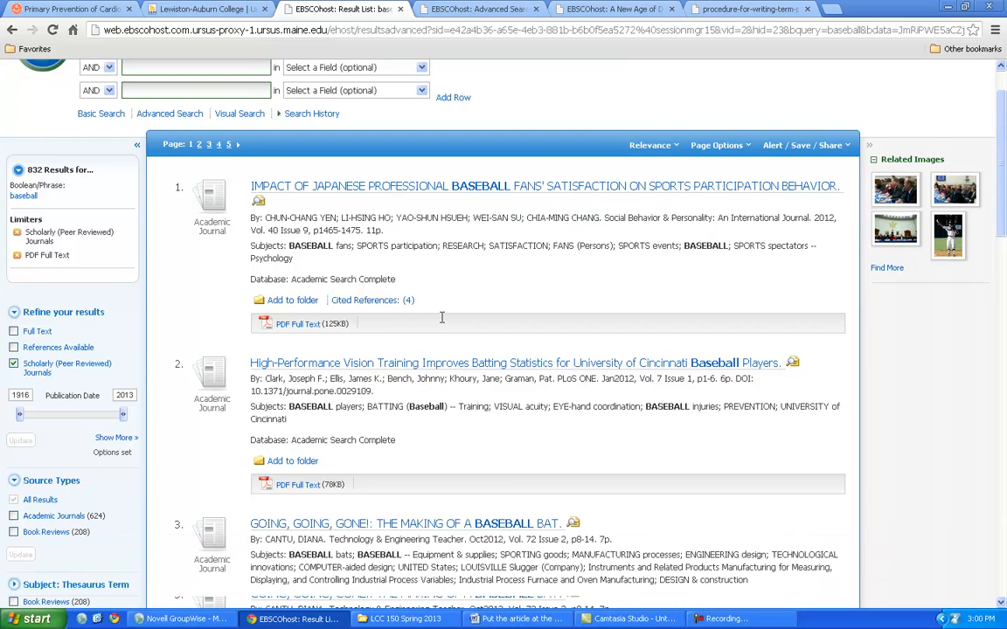
scroll(down, 3)
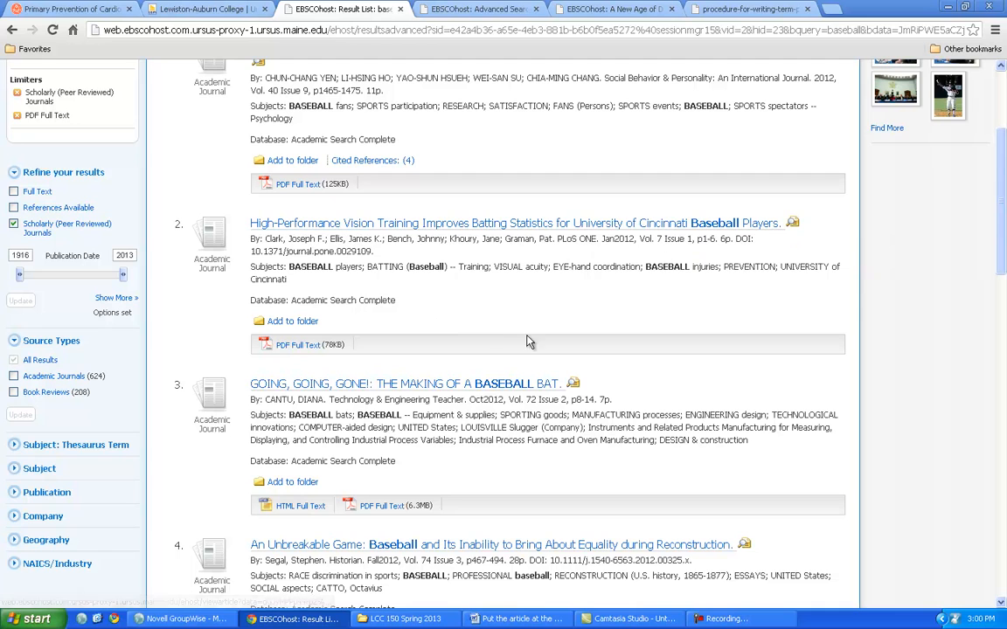
scroll(down, 3)
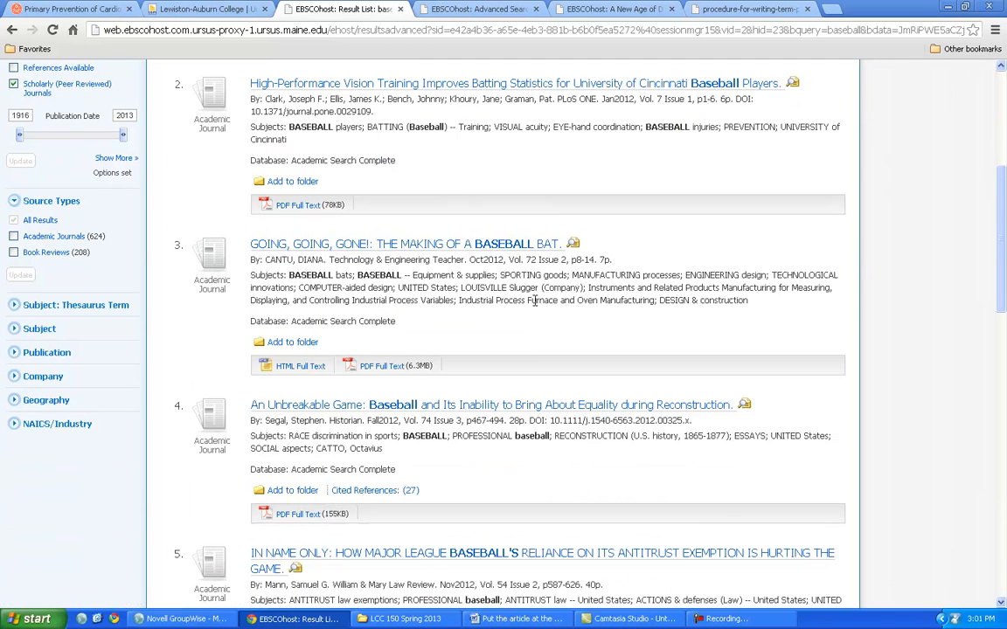
scroll(down, 3)
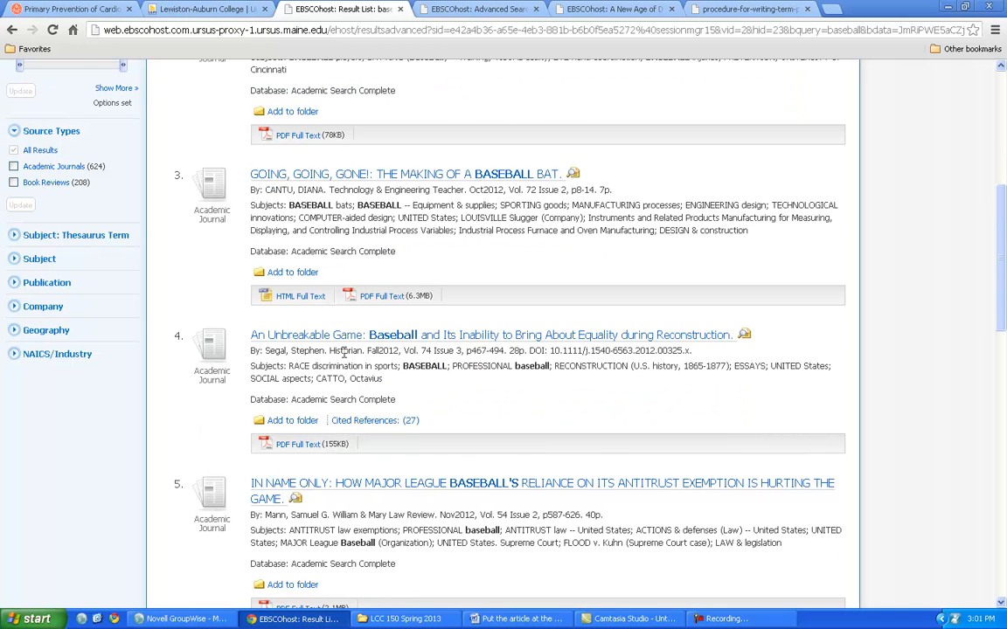
scroll(down, 3)
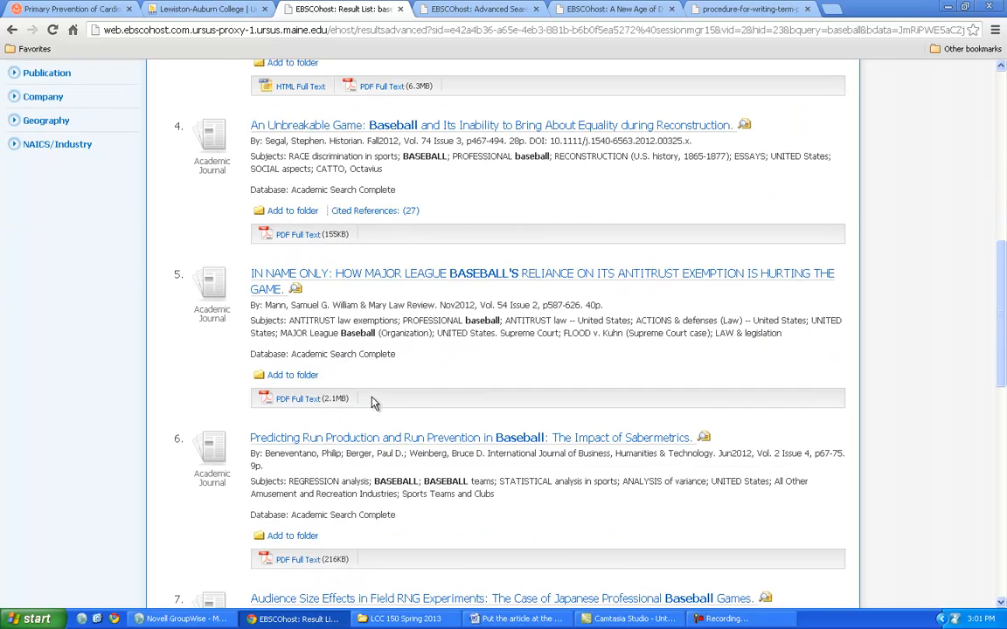
- Read the PDF of the MLB antitrust exemption note, then return to the Word template
click(297, 398)
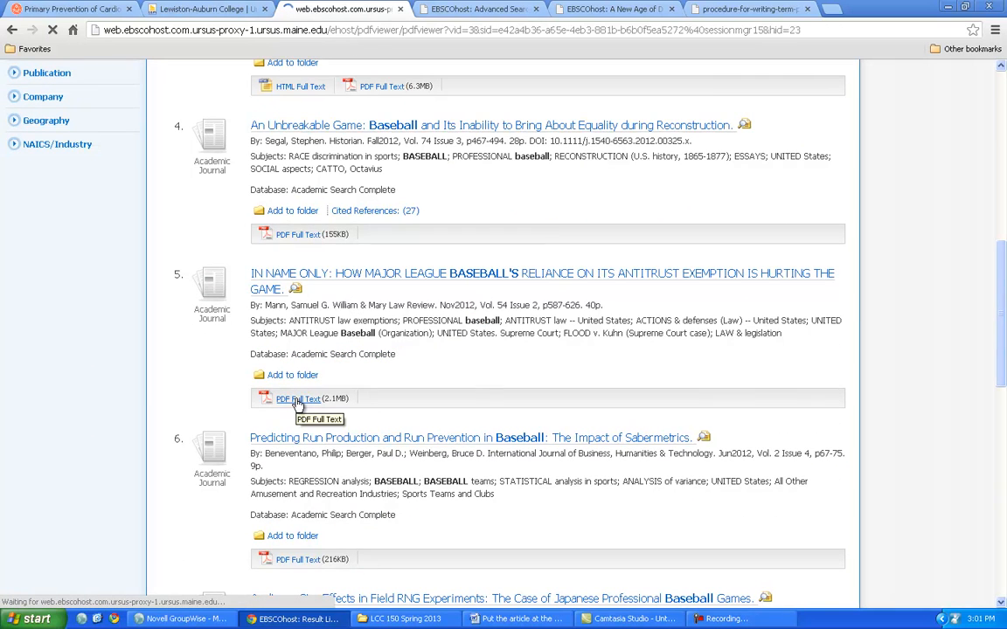
click(297, 398)
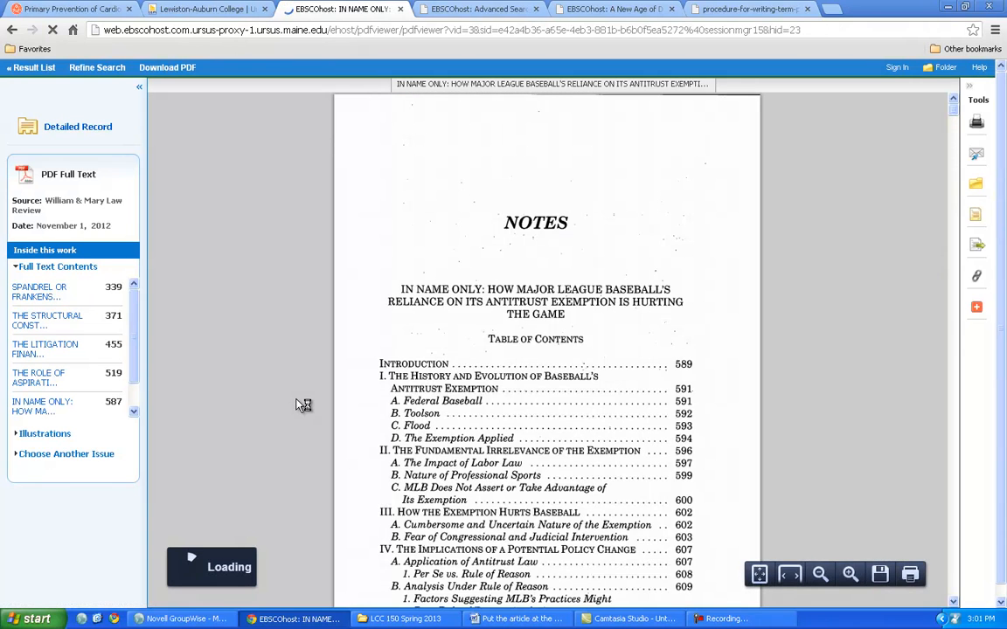
scroll(down, 3)
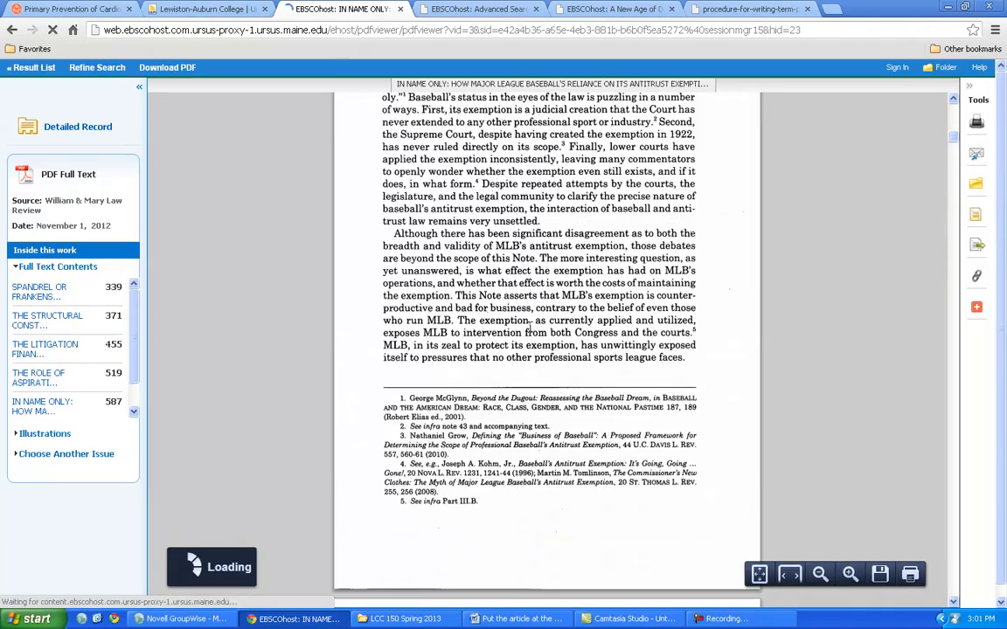
scroll(down, 3)
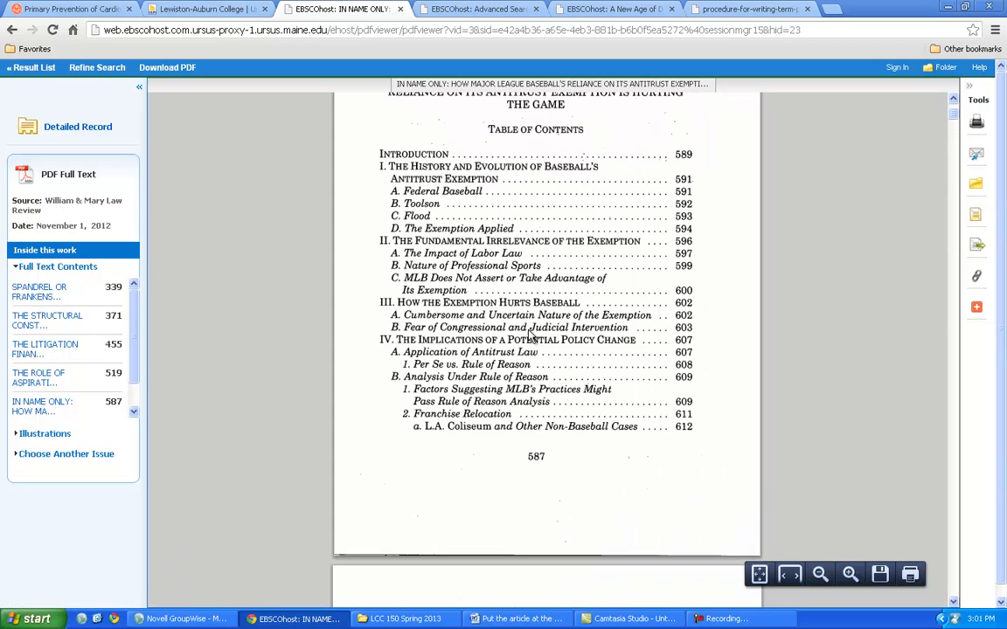
click(518, 619)
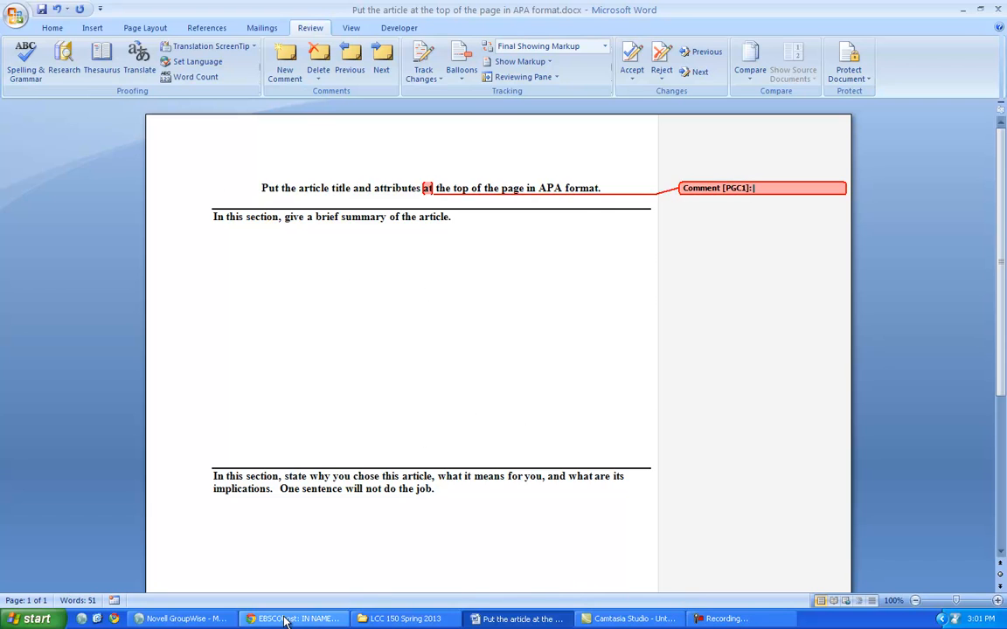
- Glance at the demand-based pricing PDF and return to the Advanced Search page
click(294, 619)
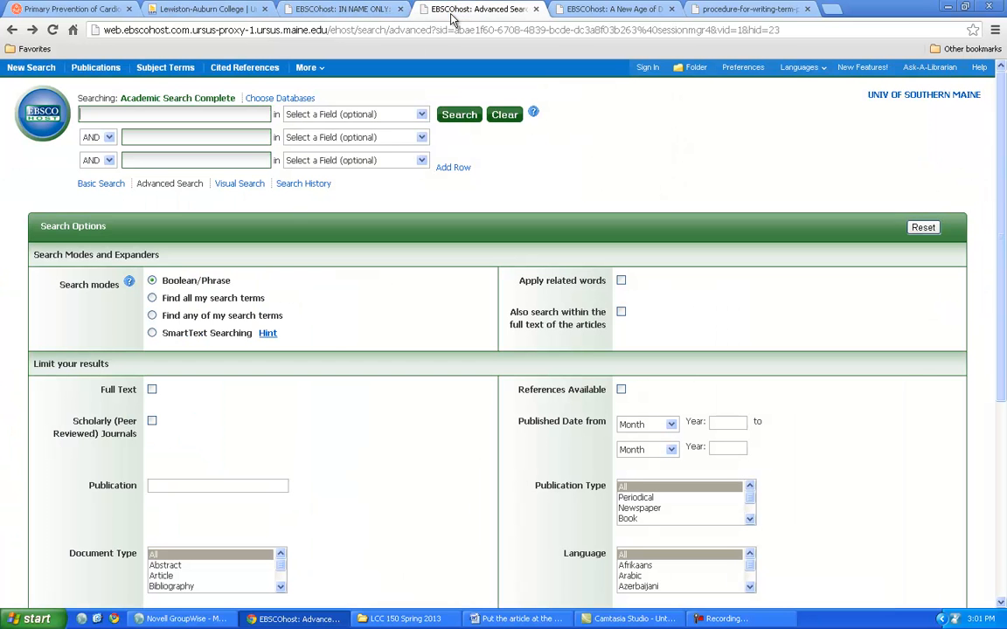
click(615, 10)
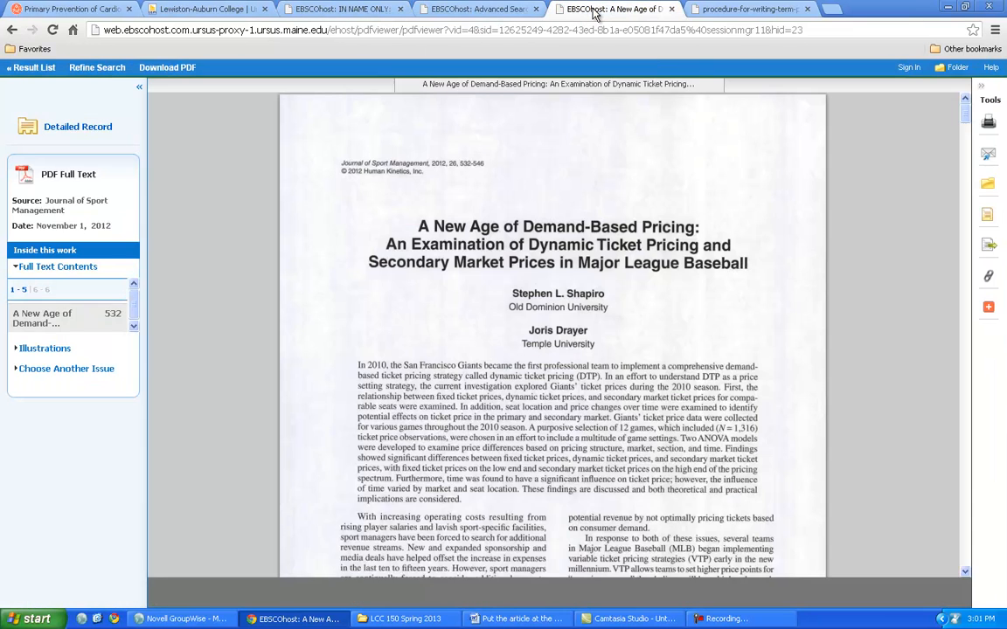
mouse_move(290, 147)
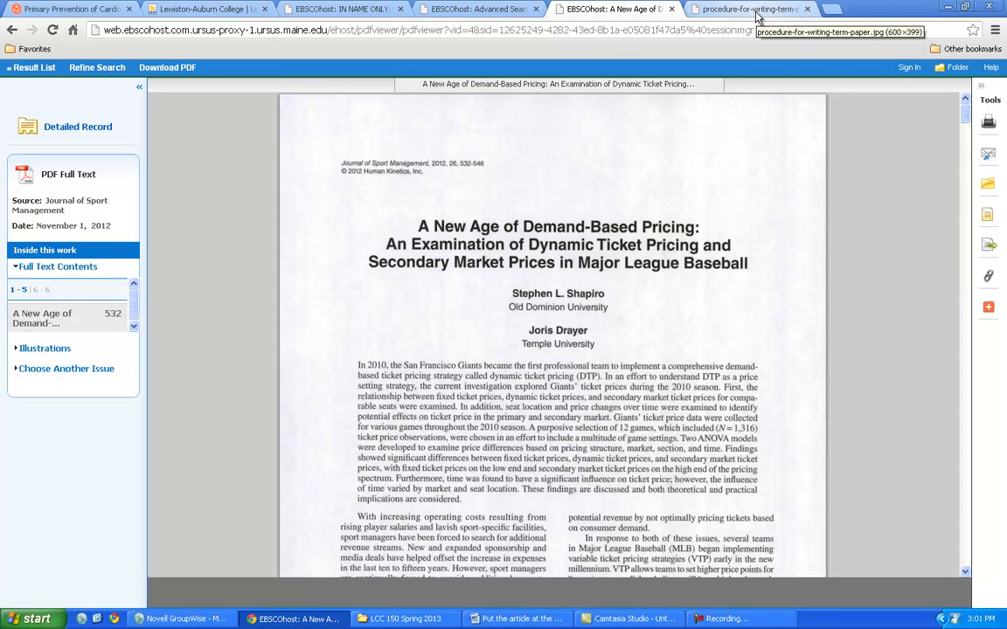
click(475, 11)
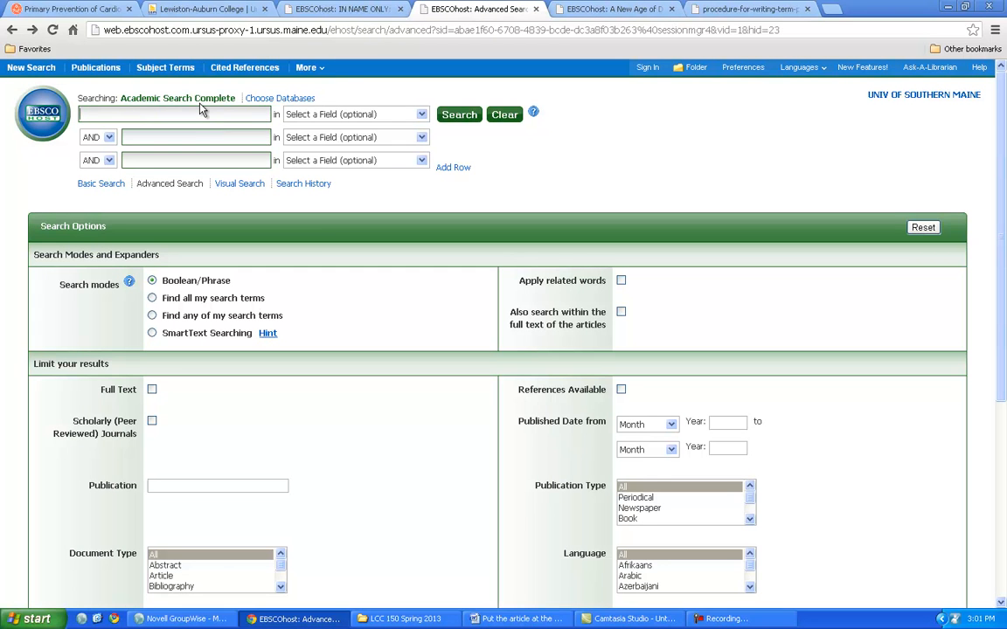
- Search 'holistic medicine' limited to Scholarly (Peer Reviewed) Journals with PDF Full Text
text(holisti)
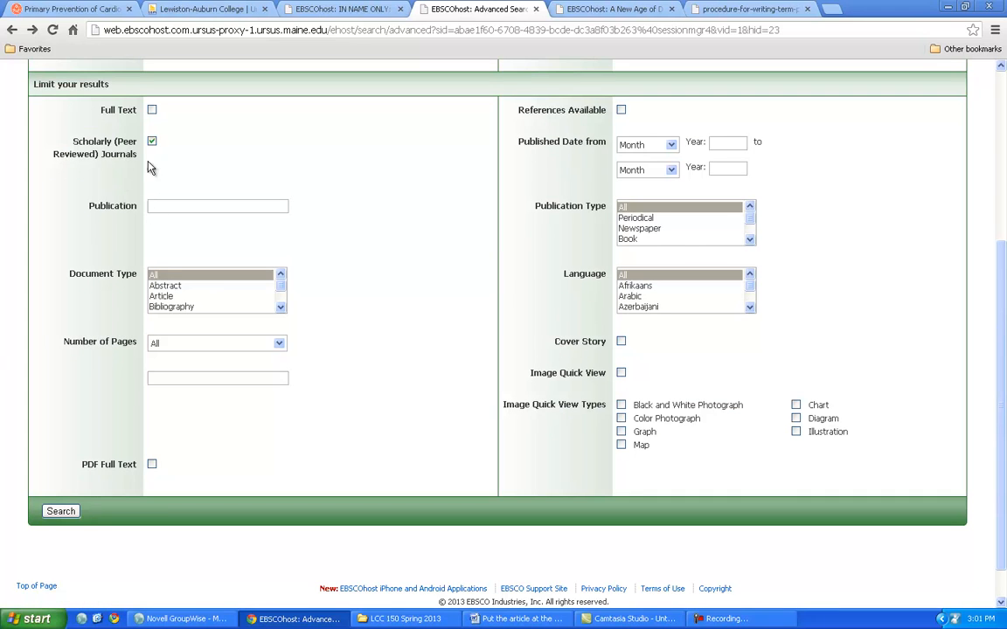
click(150, 465)
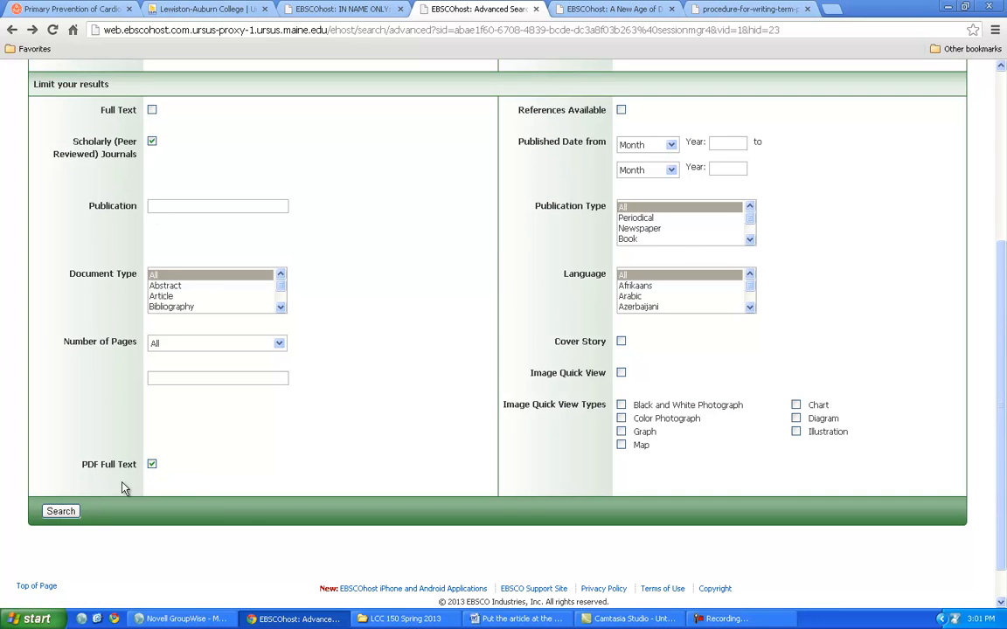
click(59, 510)
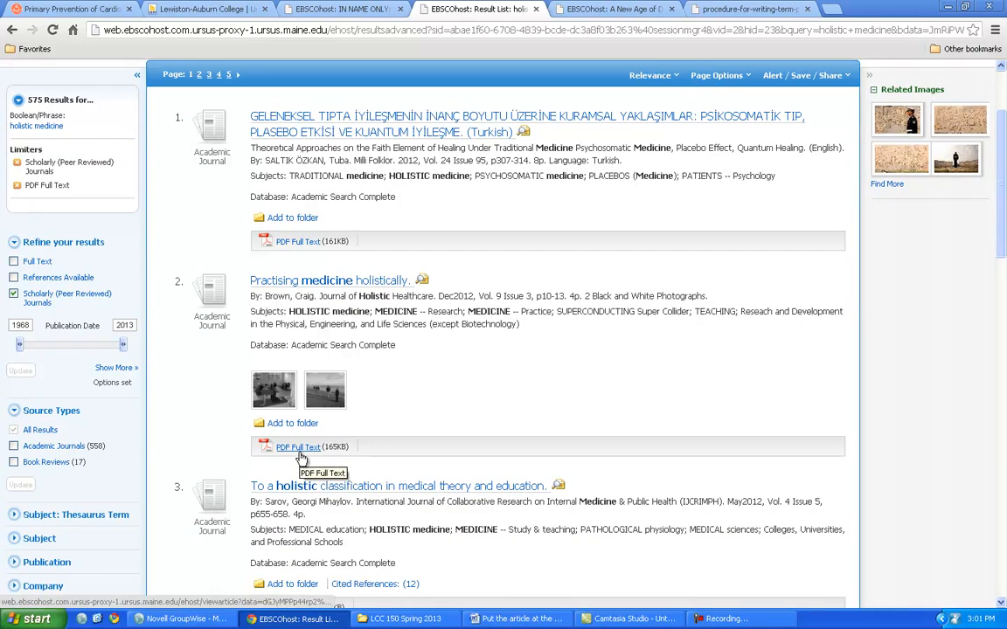
- View the 'Practising medicine holistically' PDF, go back to results, then show the term-paper procedure image
click(297, 447)
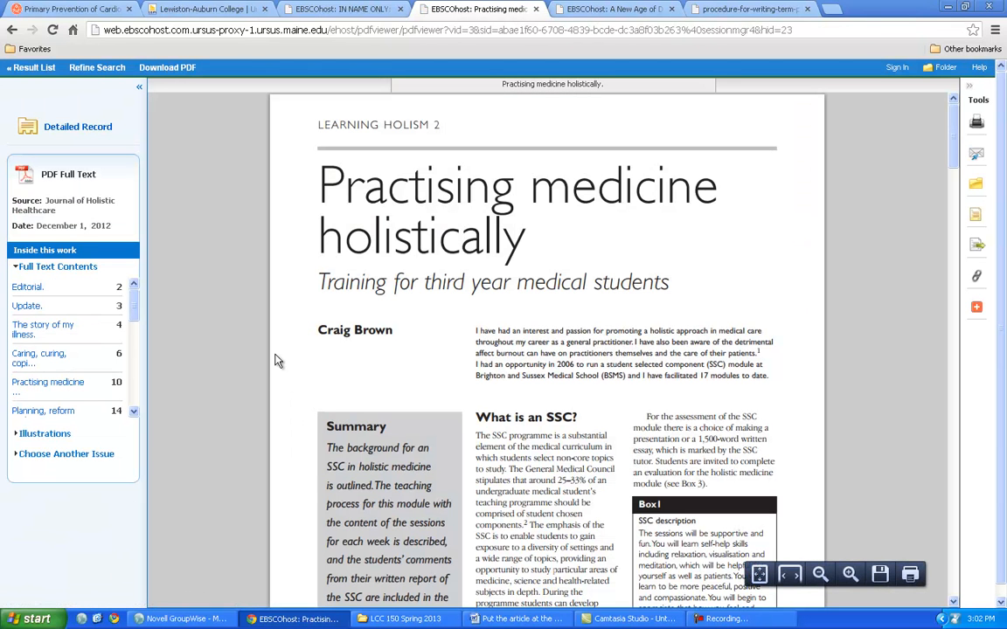
scroll(down, 3)
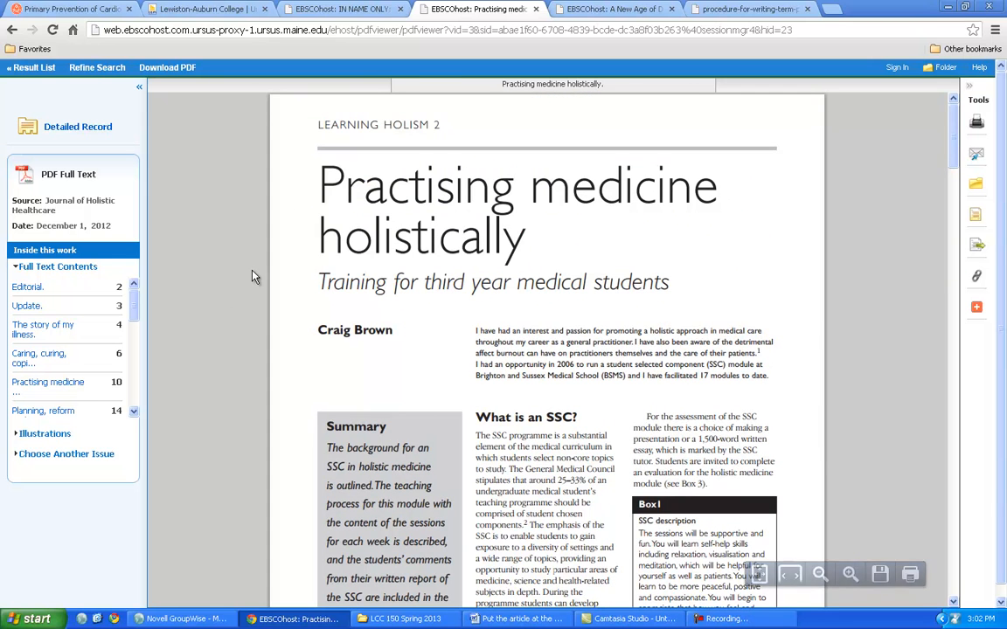
click(12, 28)
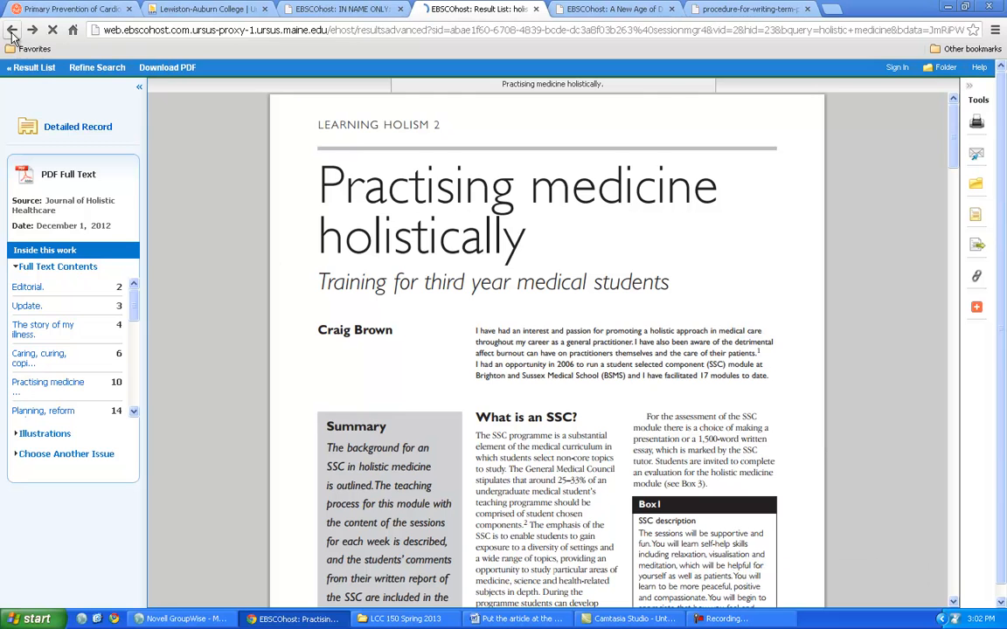
click(14, 28)
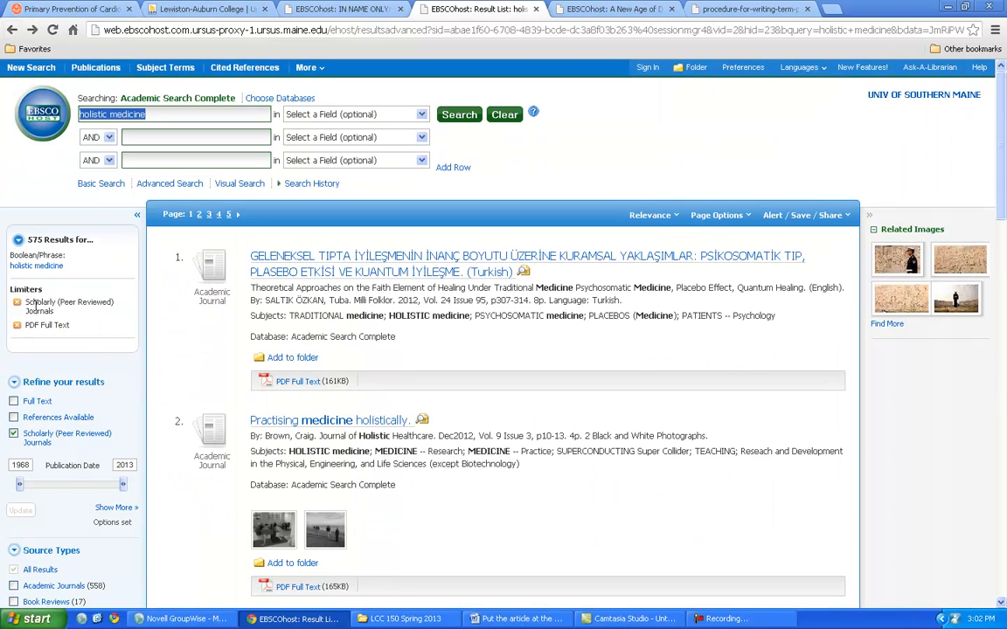
mouse_move(638, 549)
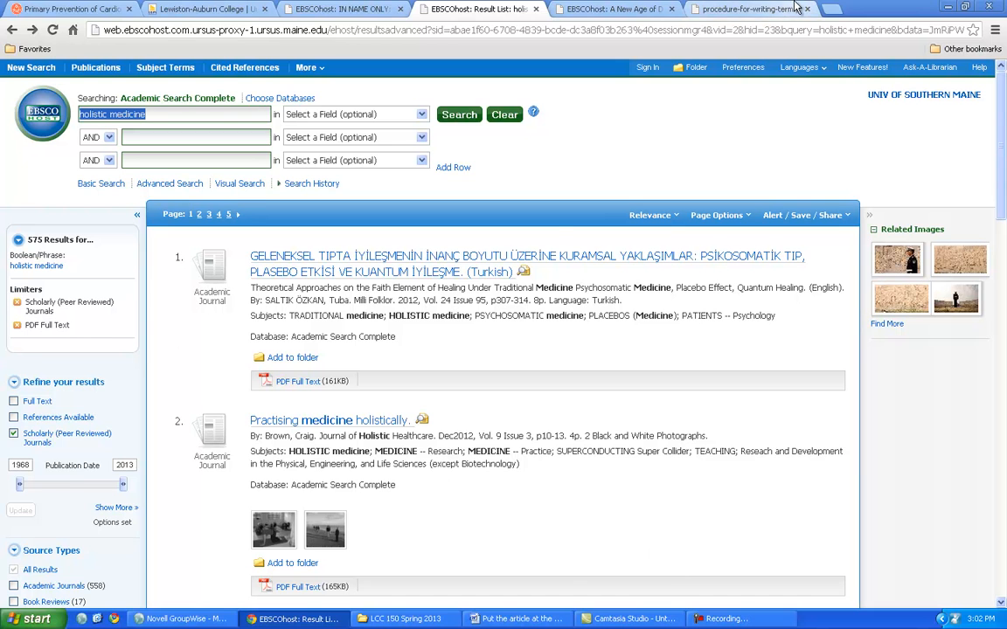
click(748, 8)
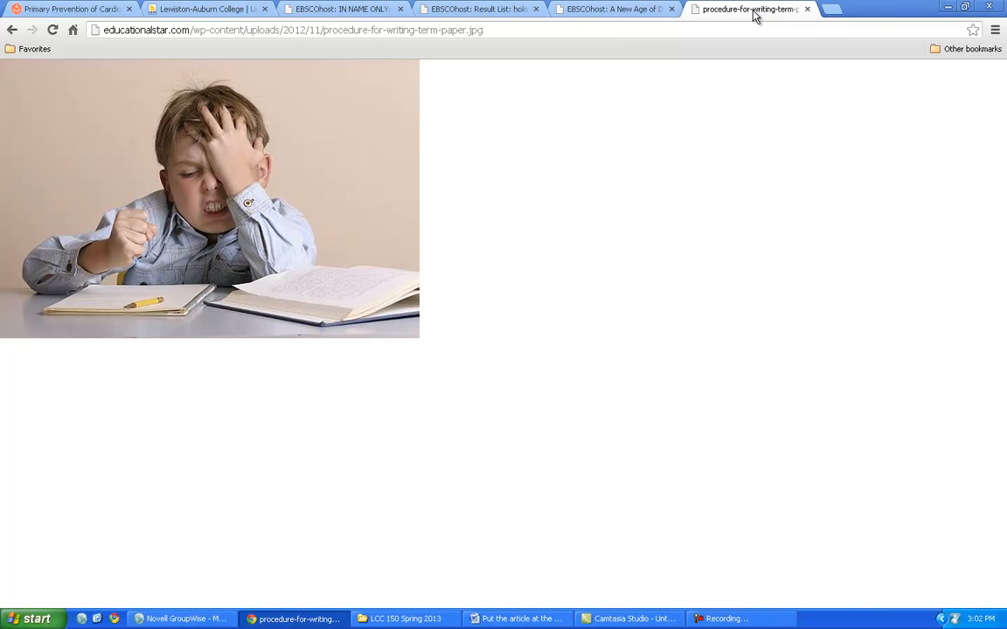